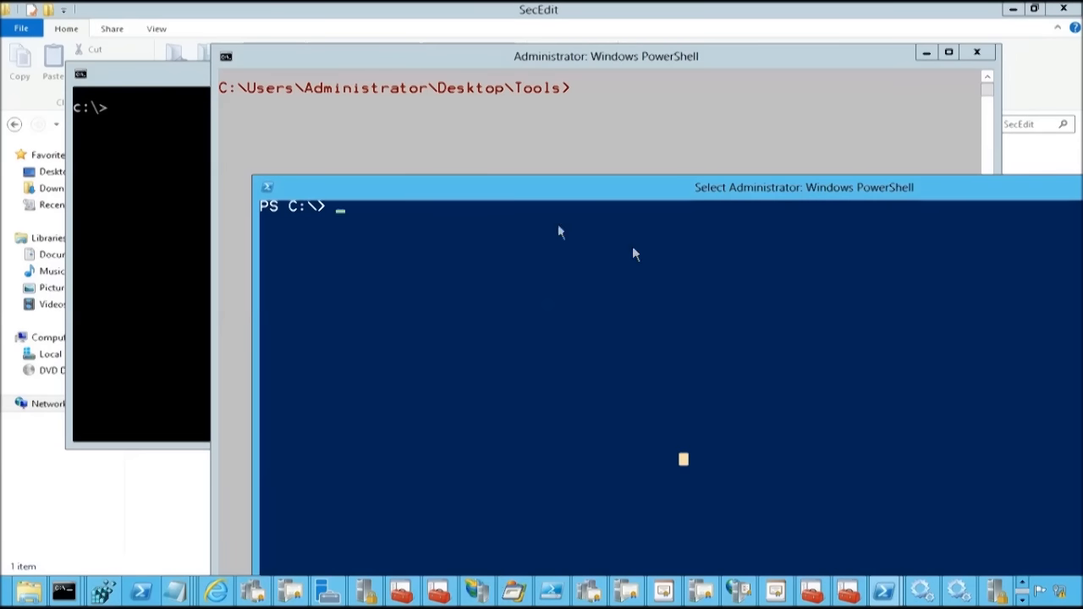
pyautogui.moveTo(639, 552)
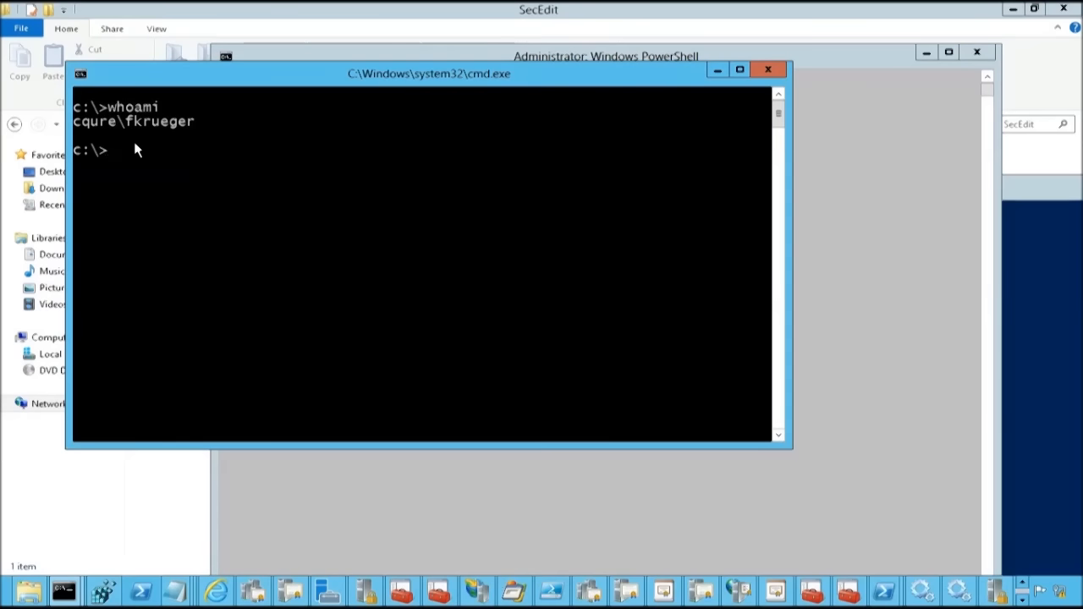
# Begin typing 'net stop pjservice' in Command Prompt.
pyautogui.write('net s')
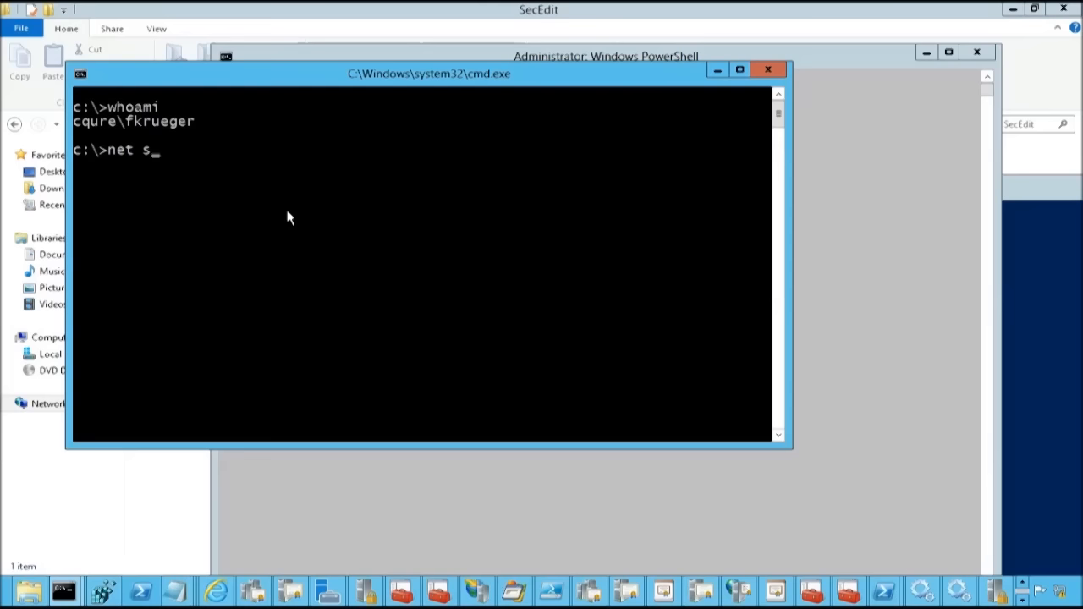
pyautogui.write('top pj')
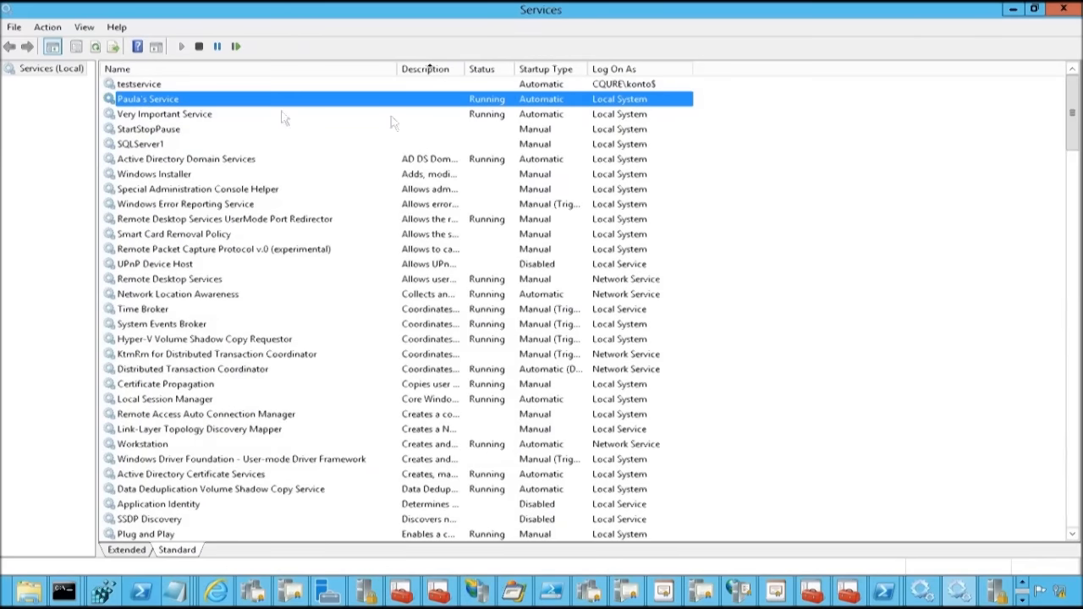
pyautogui.moveTo(576, 127)
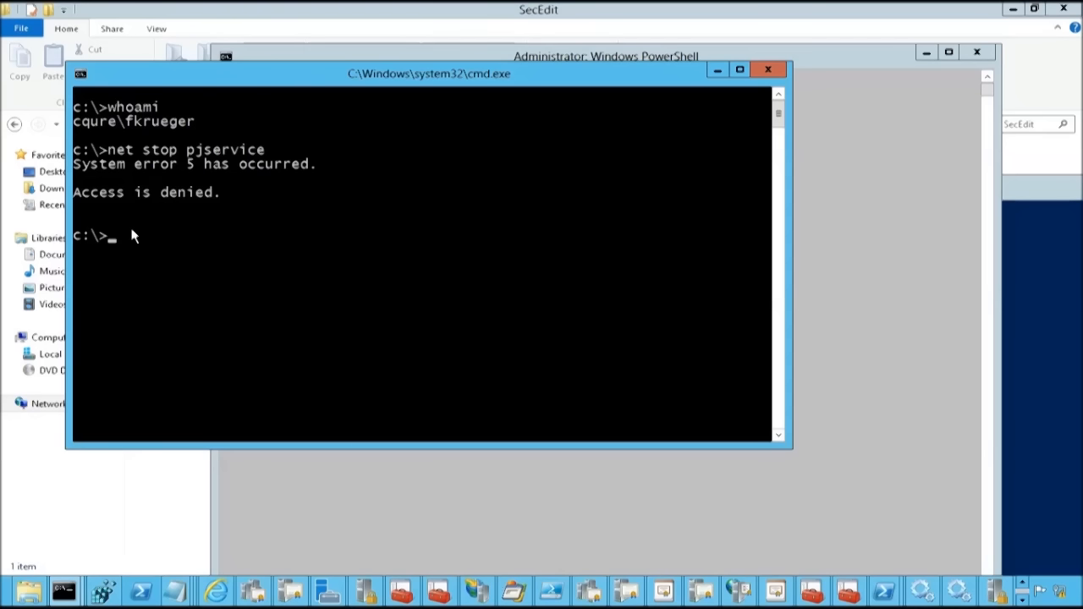
pyautogui.moveTo(627, 252)
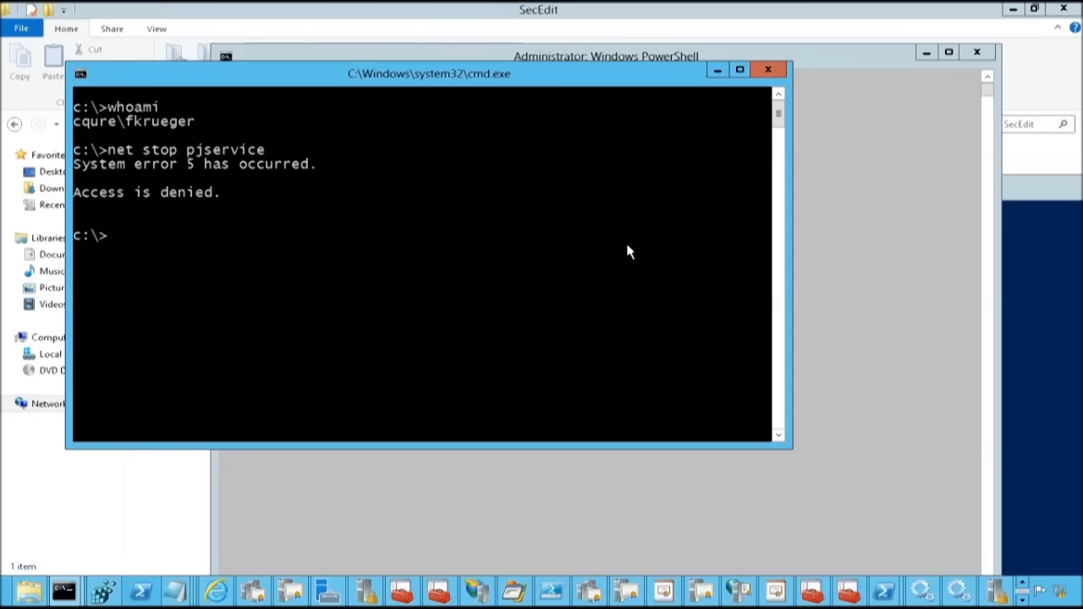
pyautogui.moveTo(535, 213)
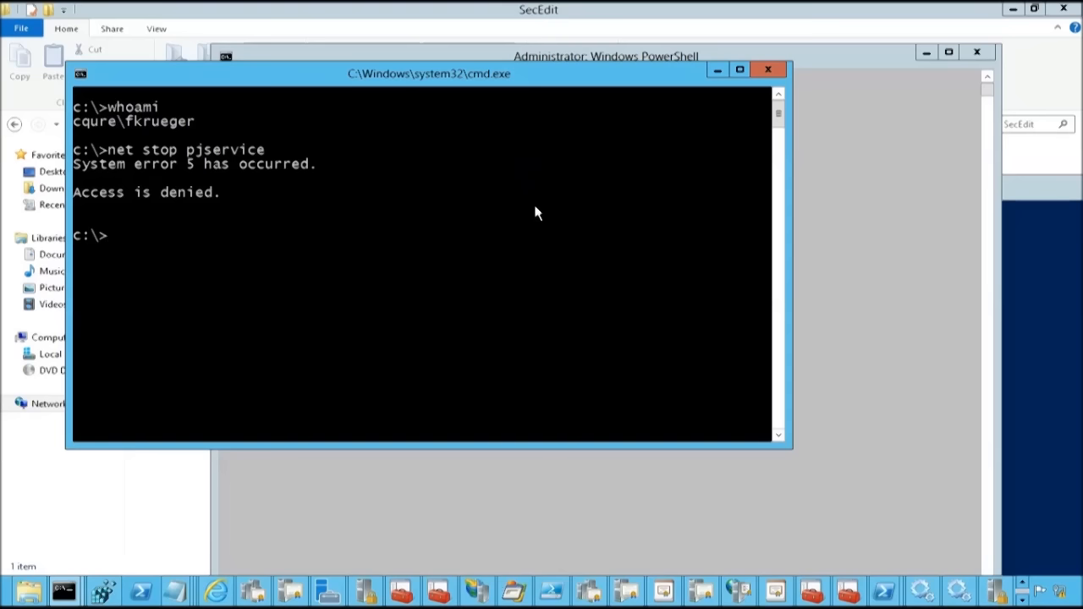
pyautogui.moveTo(636, 359)
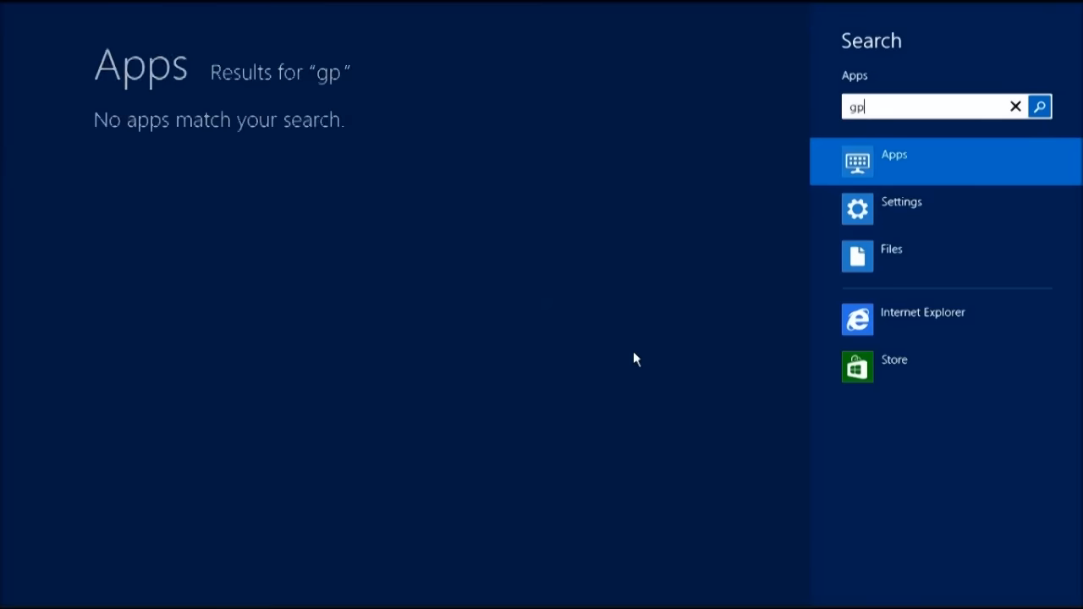
# Launch gpmc.msc and edit the Default Domain Policy.
pyautogui.write('mc.ms')
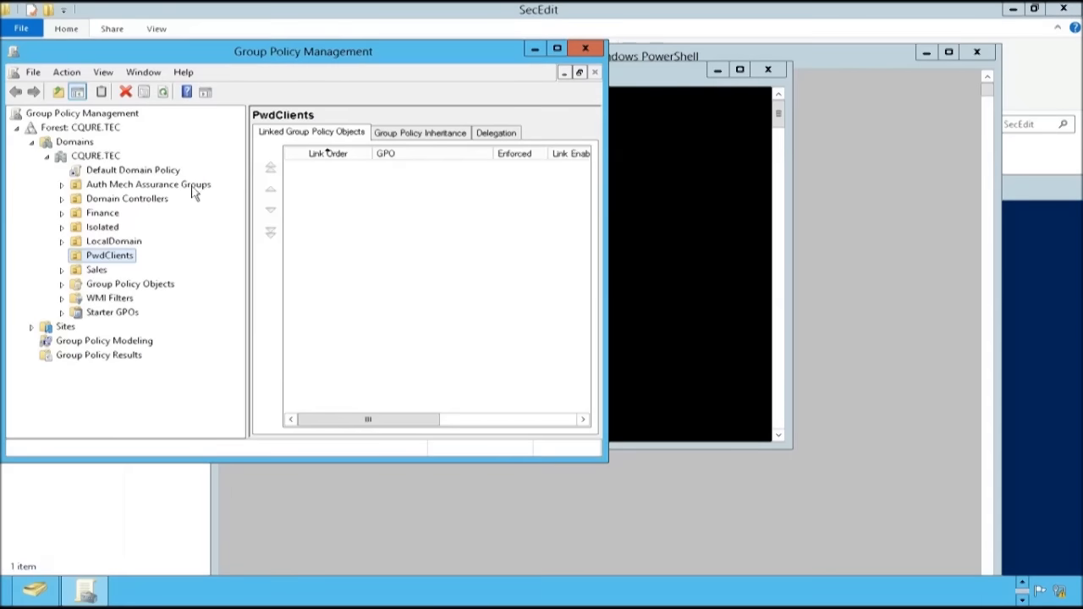
pyautogui.rightClick(132, 170)
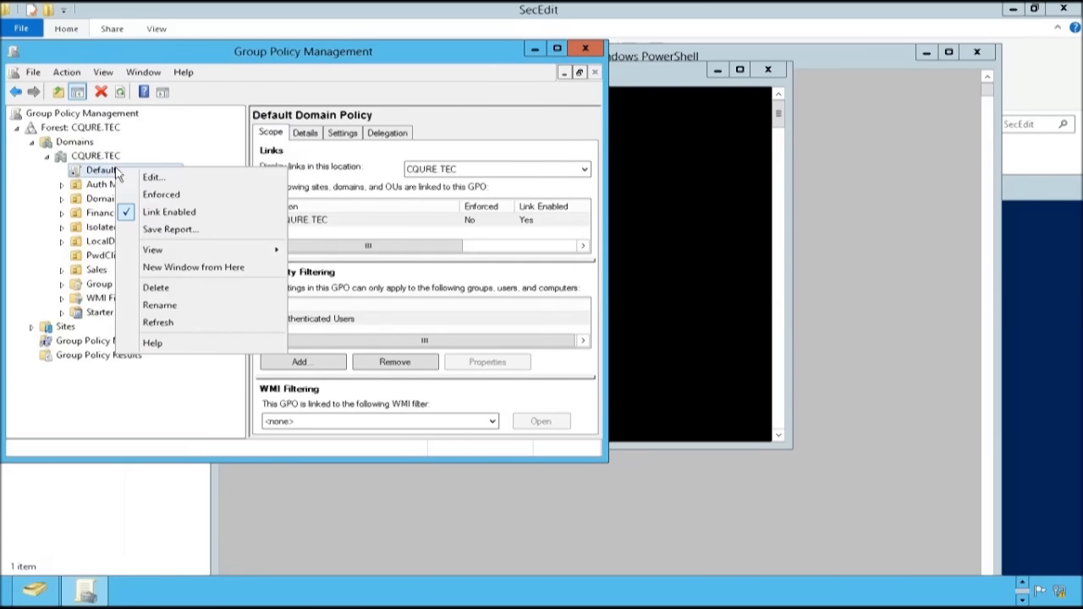
pyautogui.click(153, 177)
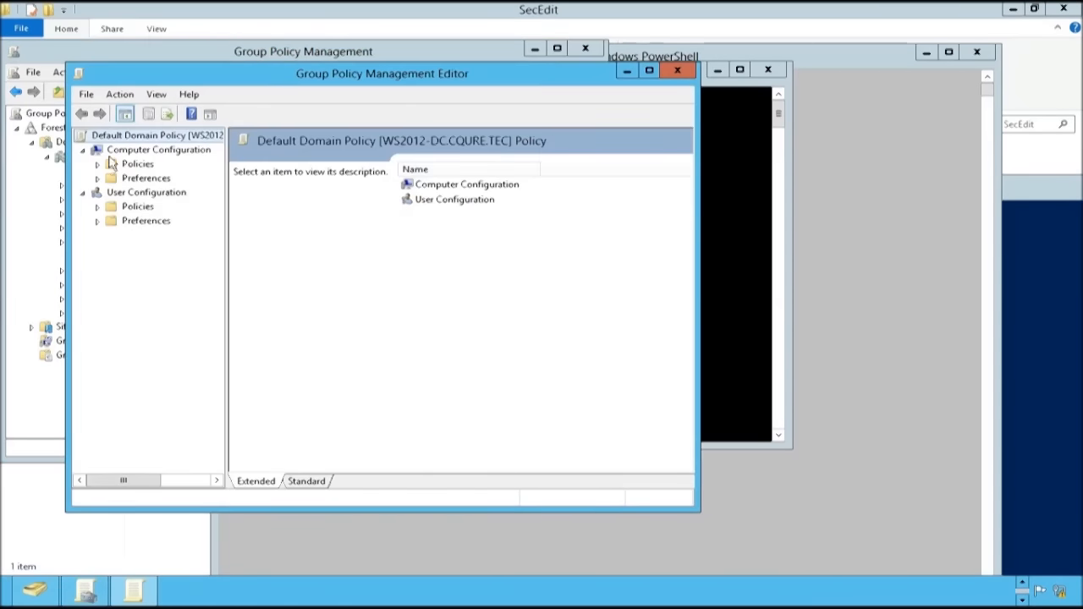
# Open Paula's Service under Computer Configuration's System Services policy settings.
pyautogui.click(137, 163)
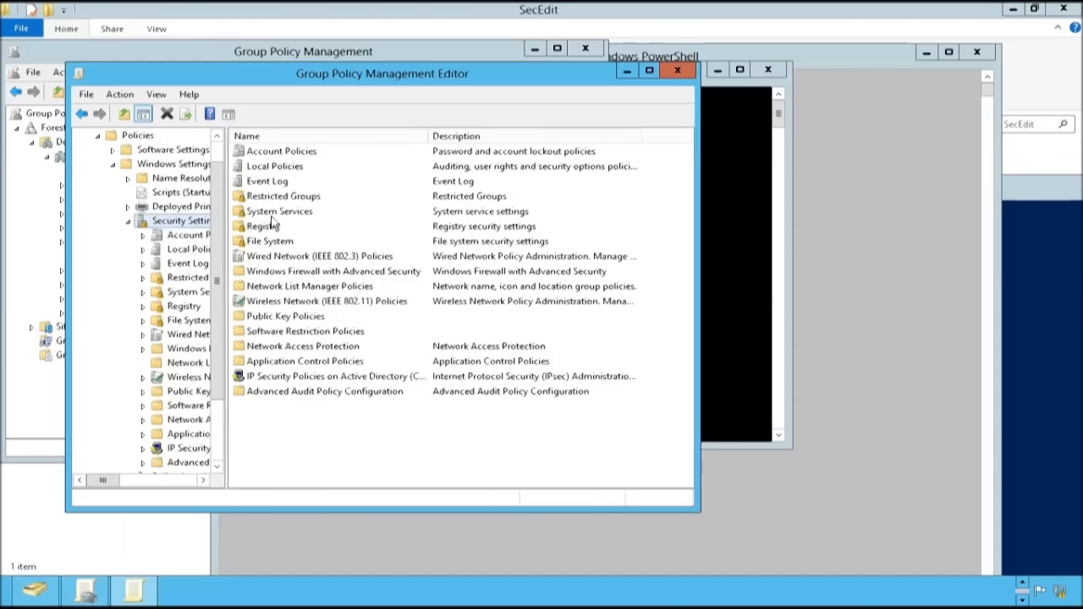
pyautogui.doubleClick(279, 211)
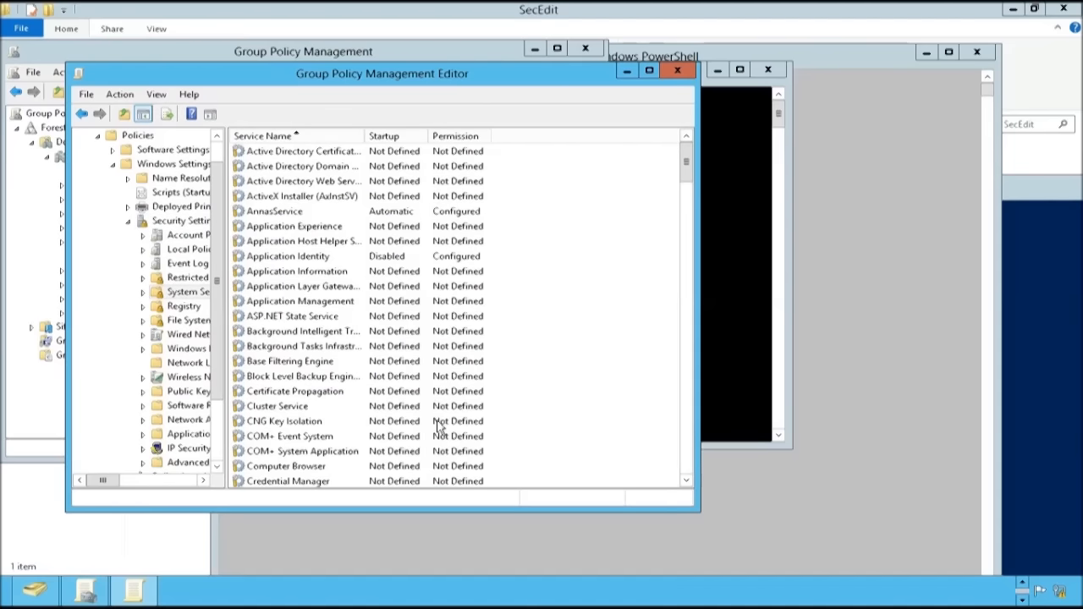
pyautogui.click(275, 211)
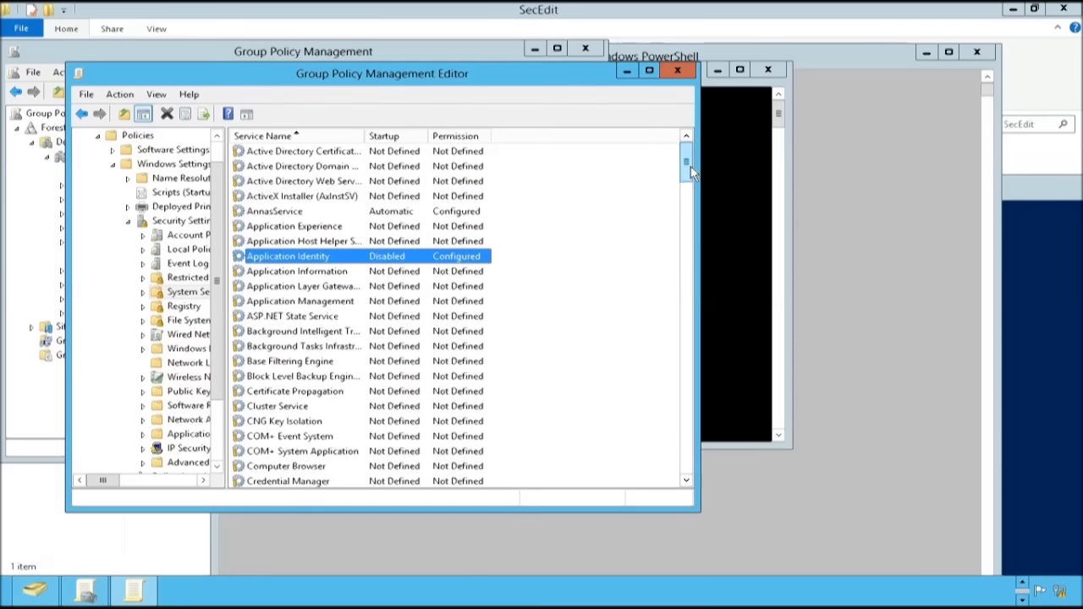
pyautogui.scroll(-3)
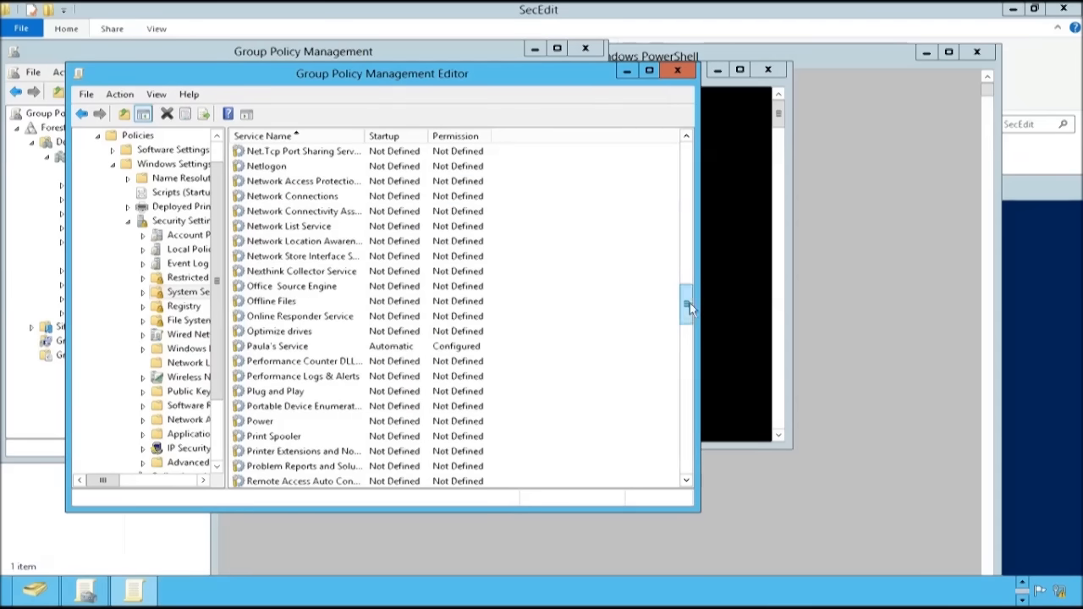
pyautogui.click(276, 346)
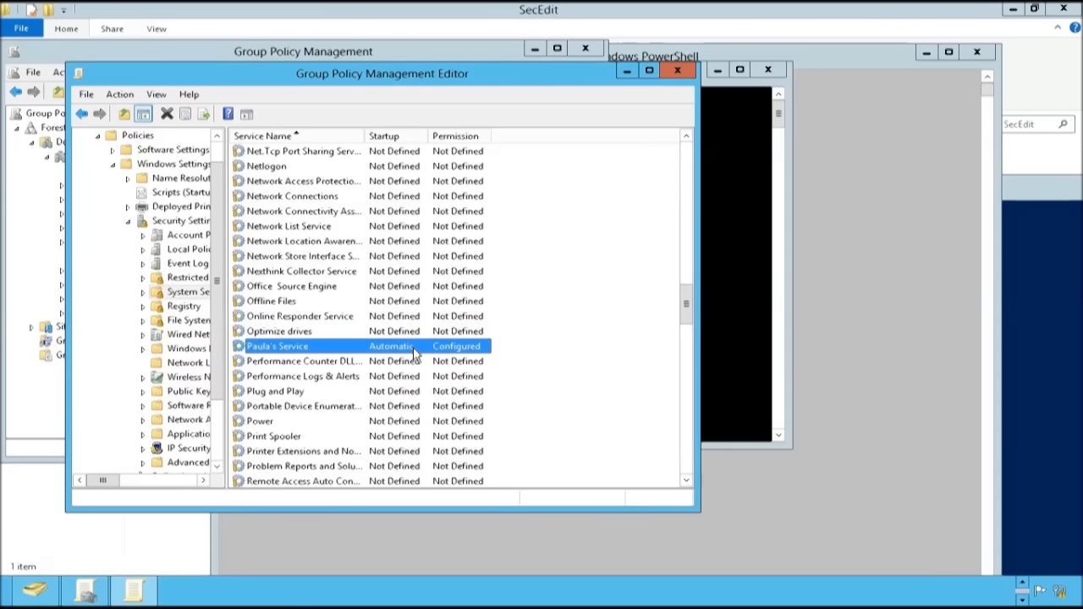
pyautogui.doubleClick(278, 346)
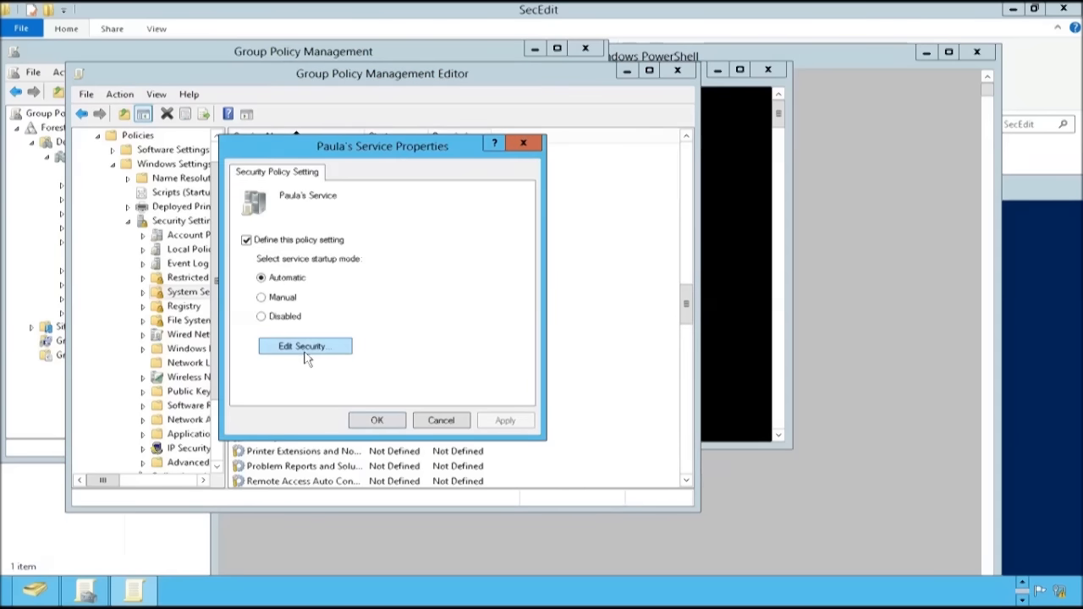
# Close Paula's Service properties, dismiss the open-dialogs warning, and close the policy editor.
pyautogui.click(304, 346)
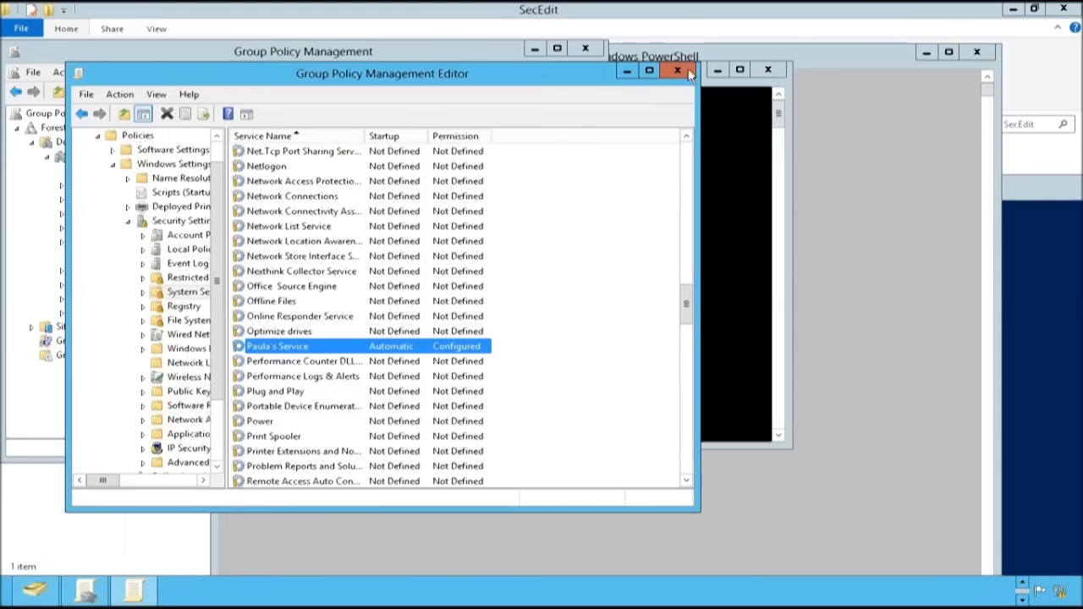
pyautogui.click(677, 71)
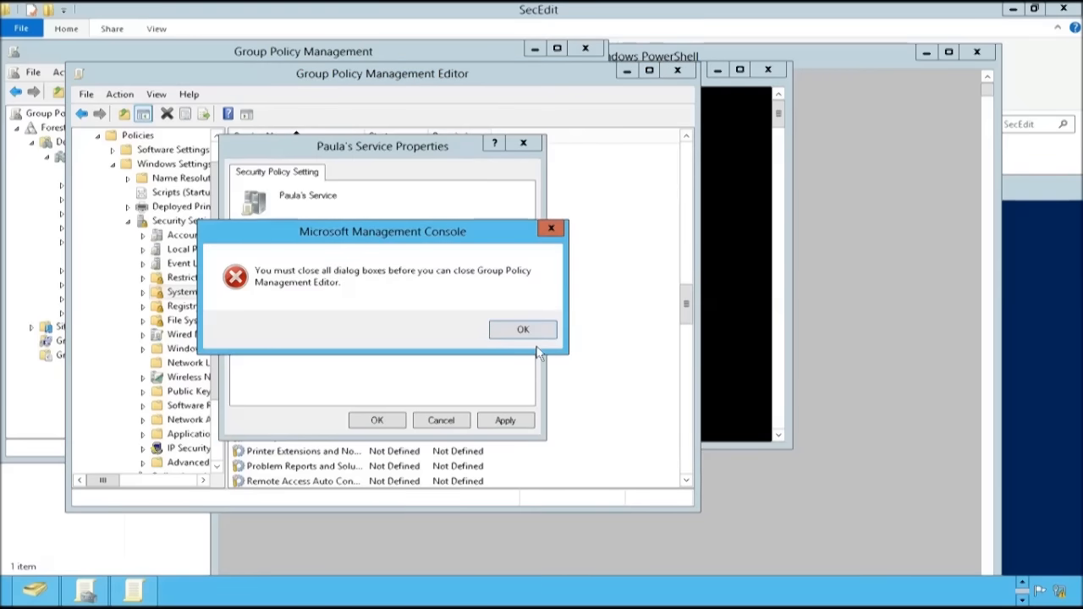
pyautogui.click(522, 330)
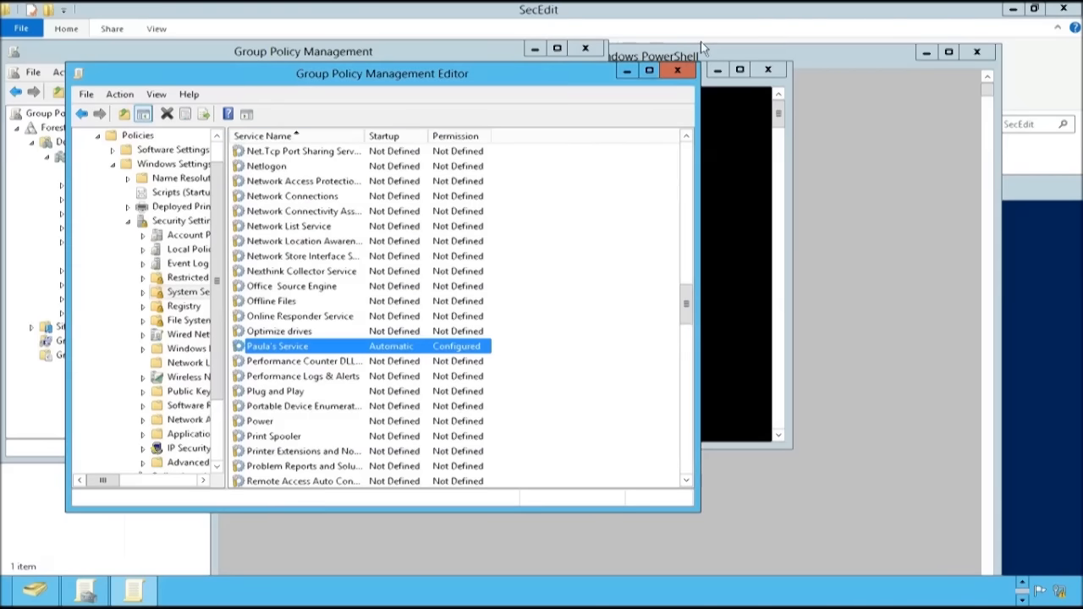
pyautogui.click(677, 71)
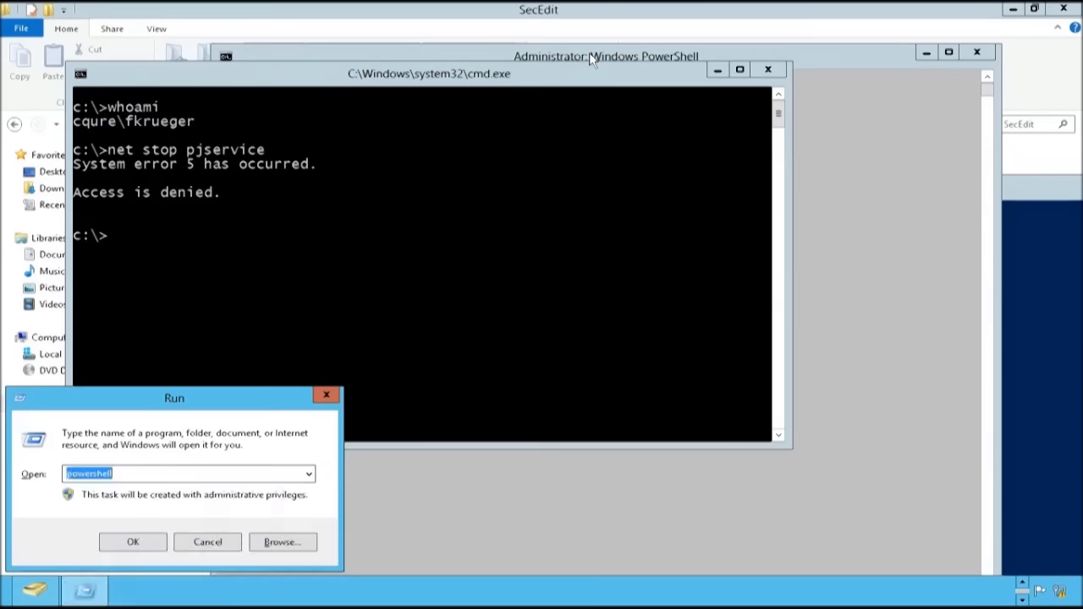
# Expand Local Policies to show Audit Policy, User Rights Assignment and Security Options.
pyautogui.click(208, 542)
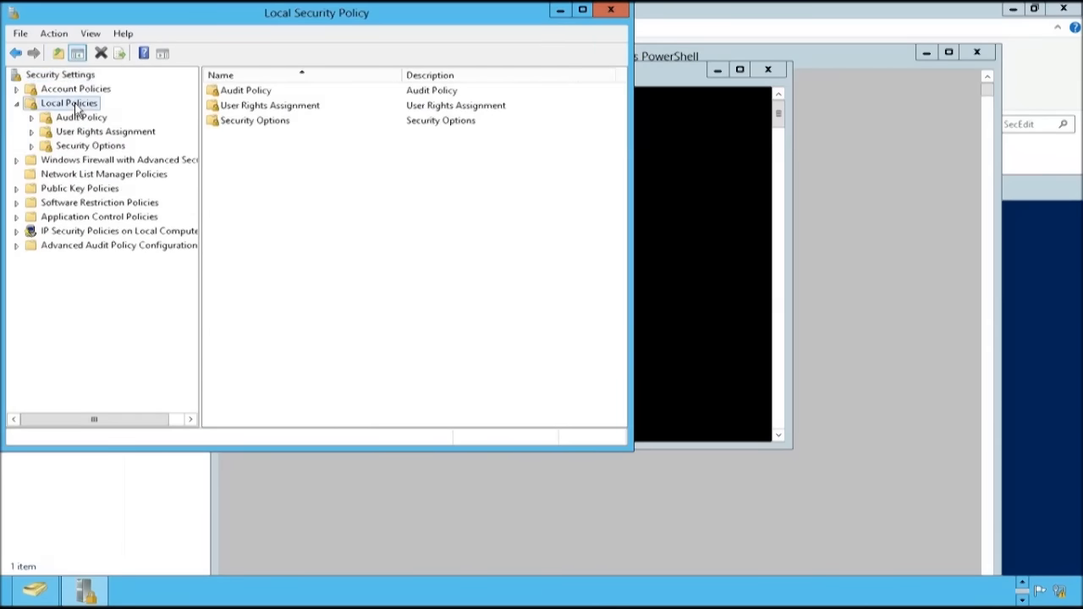
pyautogui.moveTo(103, 142)
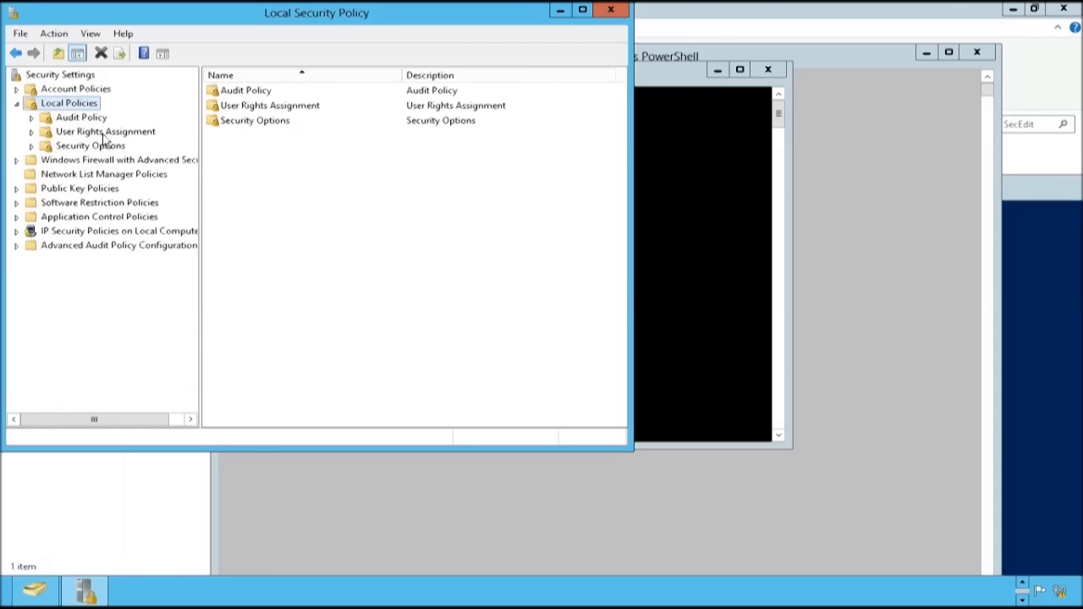
pyautogui.moveTo(106, 139)
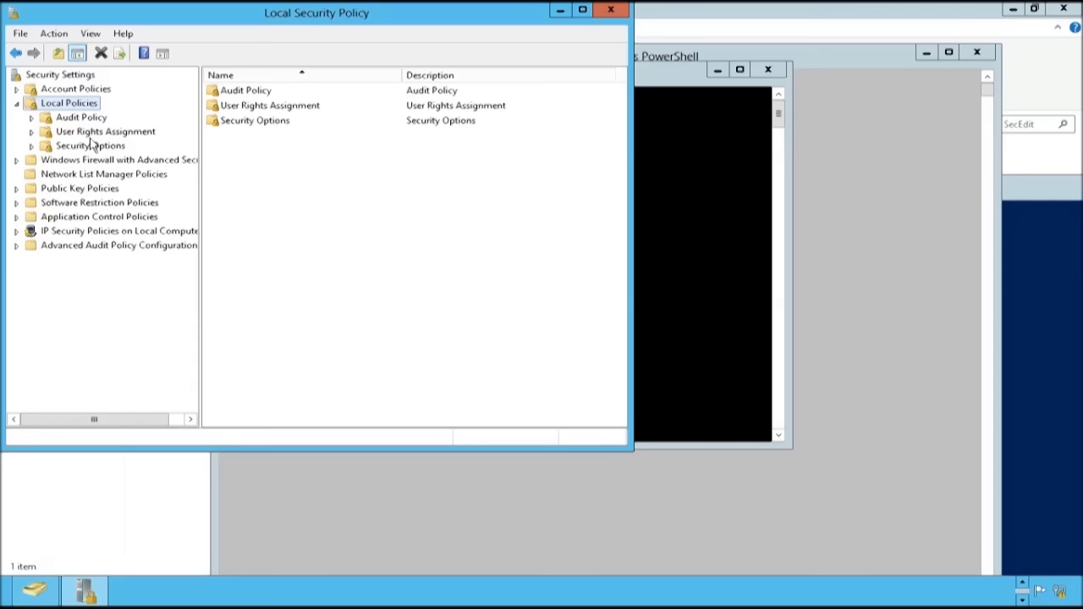
pyautogui.moveTo(97, 148)
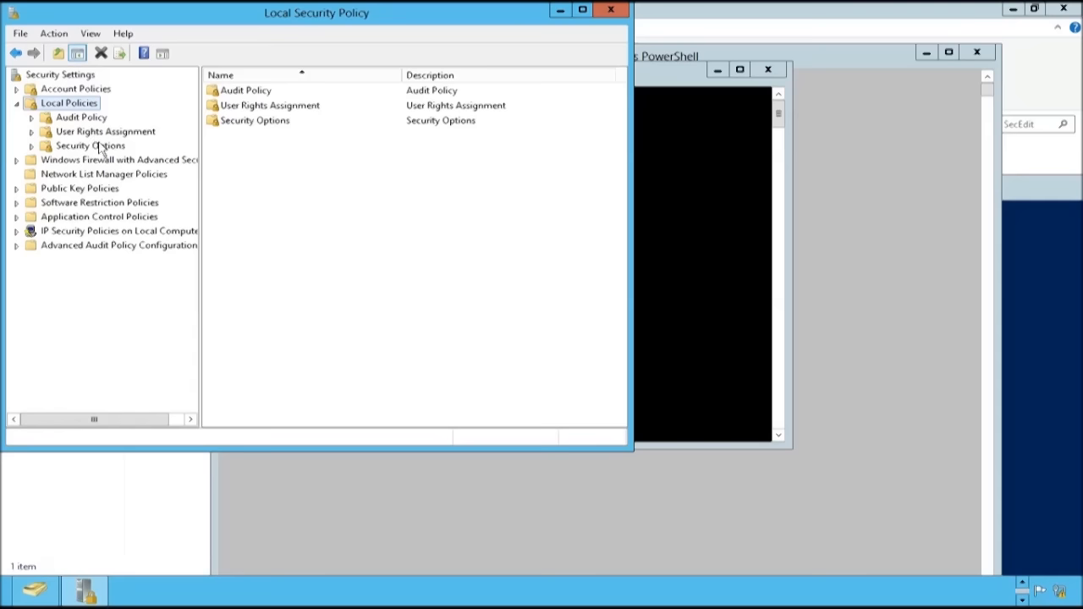
pyautogui.click(91, 144)
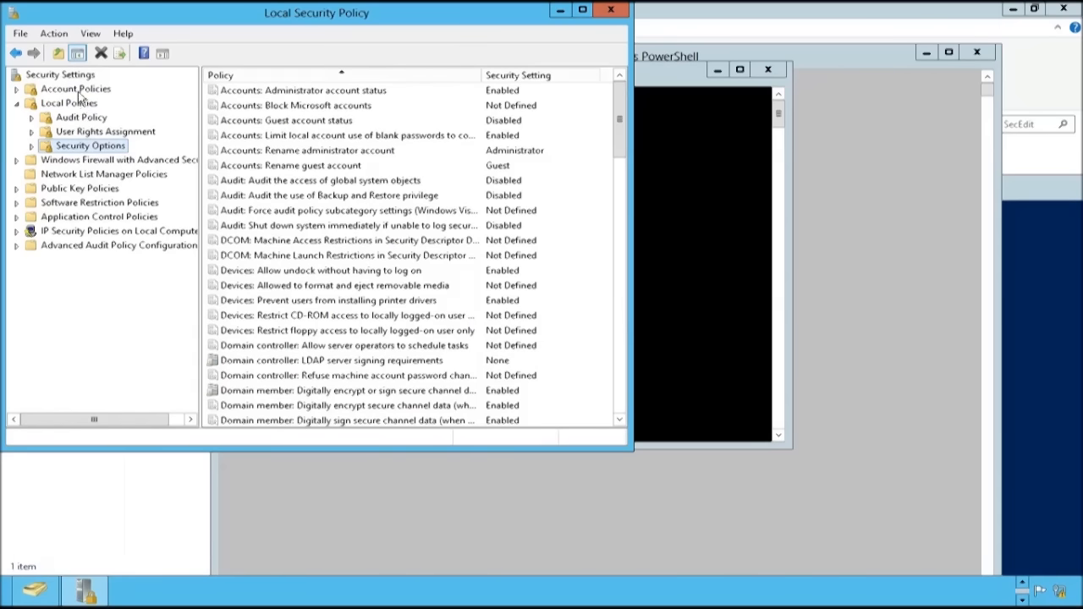
pyautogui.click(69, 103)
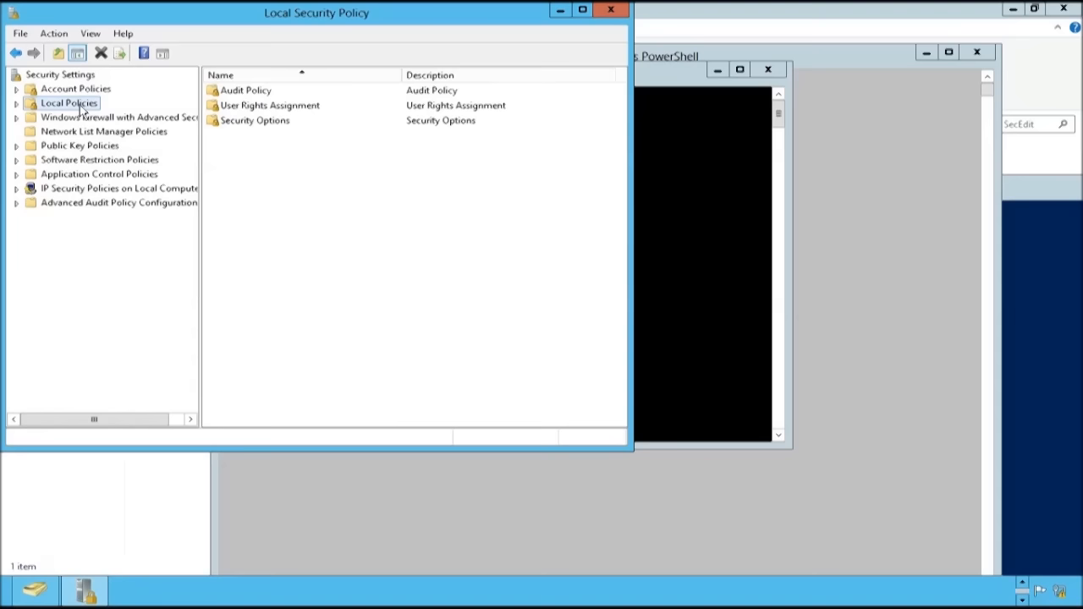
pyautogui.moveTo(87, 100)
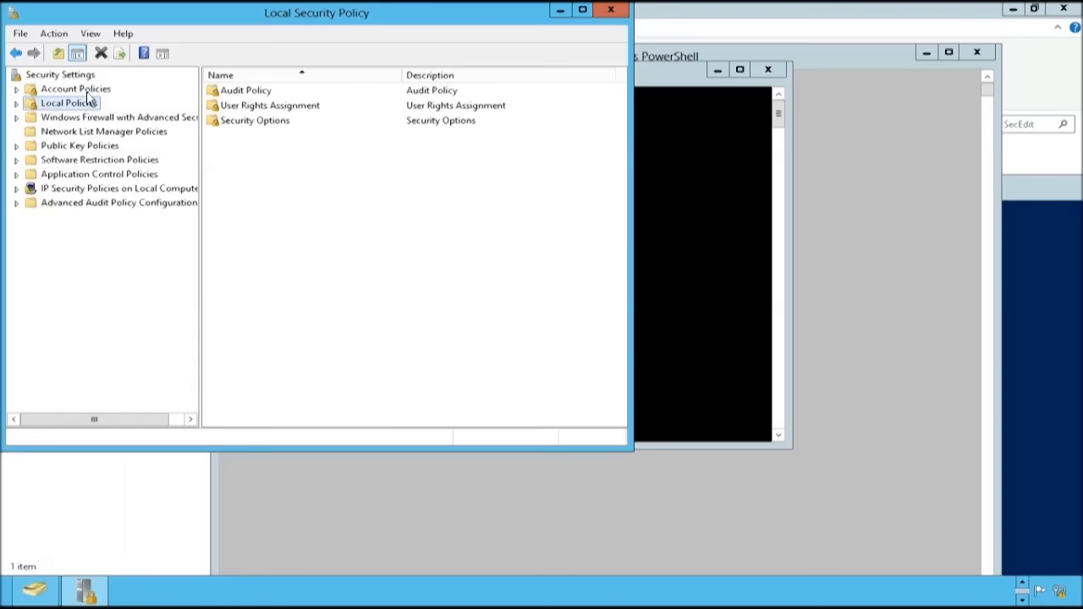
pyautogui.click(75, 88)
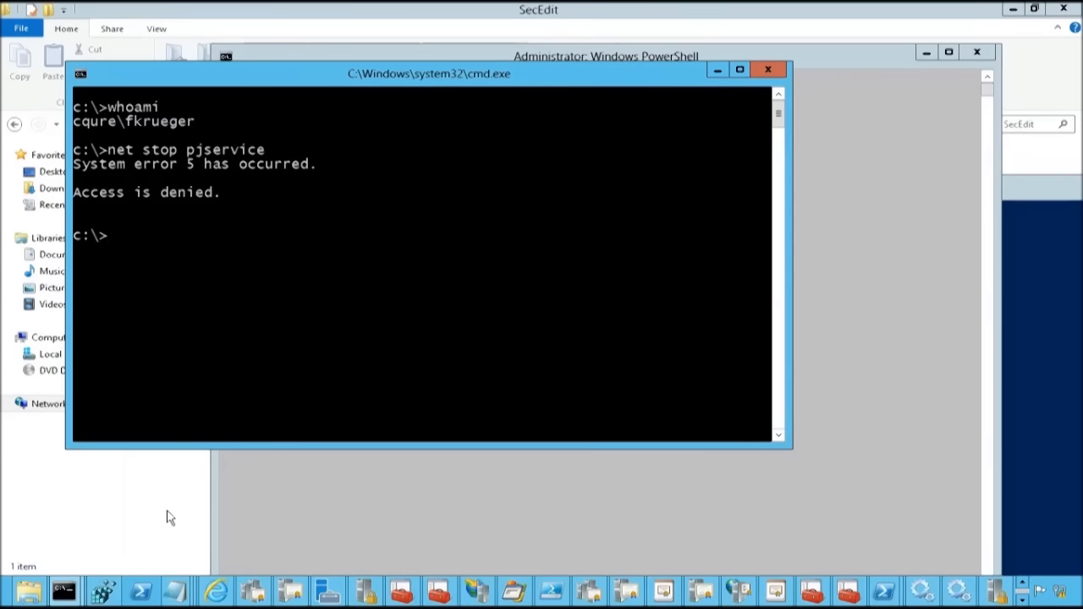
# Open GptTmpl.inf from the Default Domain Policy's SecEdit folder in File Explorer.
pyautogui.click(767, 69)
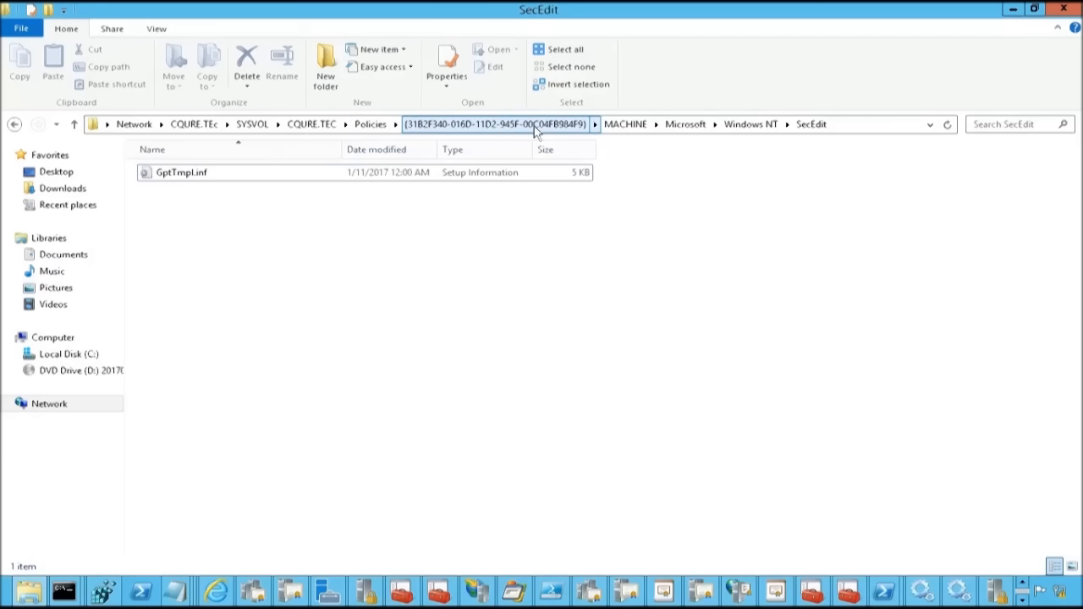
pyautogui.click(625, 124)
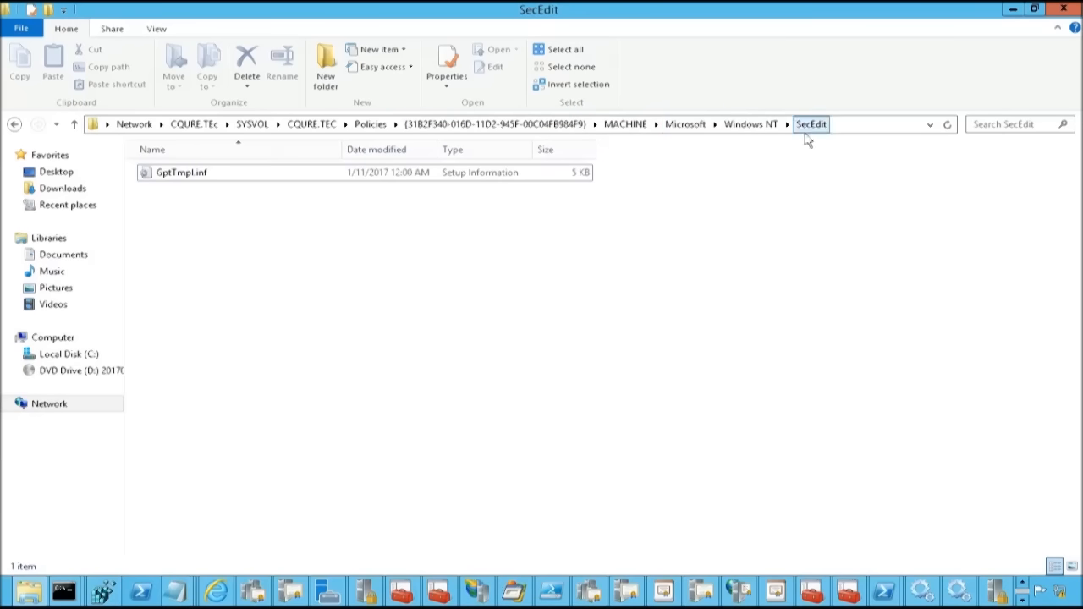
pyautogui.doubleClick(180, 172)
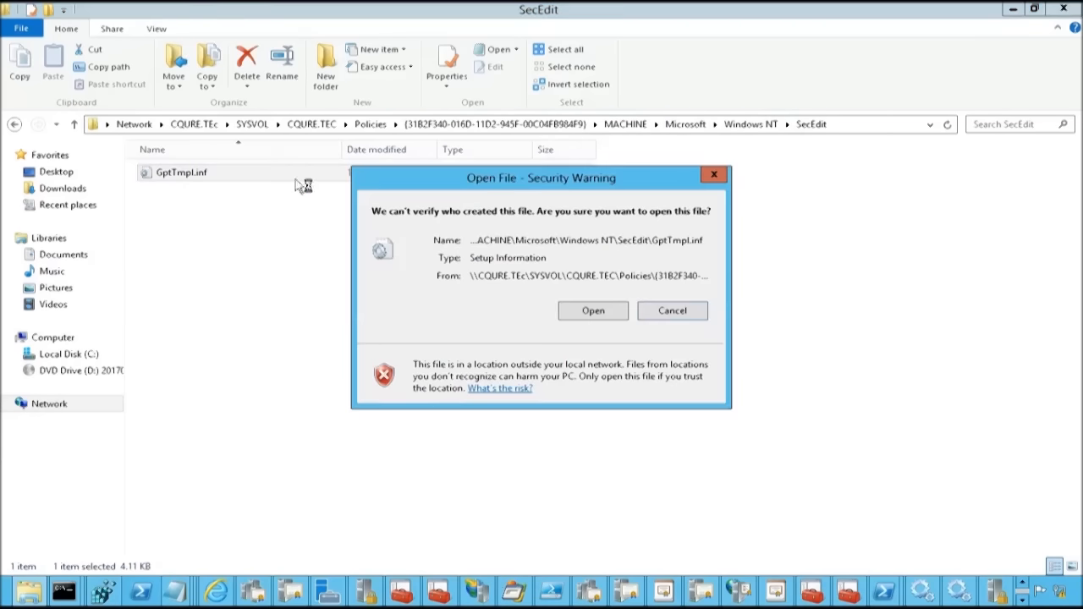
# Open GptTmpl.inf past the warning, highlight the TENASrv service entry, then close Notepad.
pyautogui.click(592, 310)
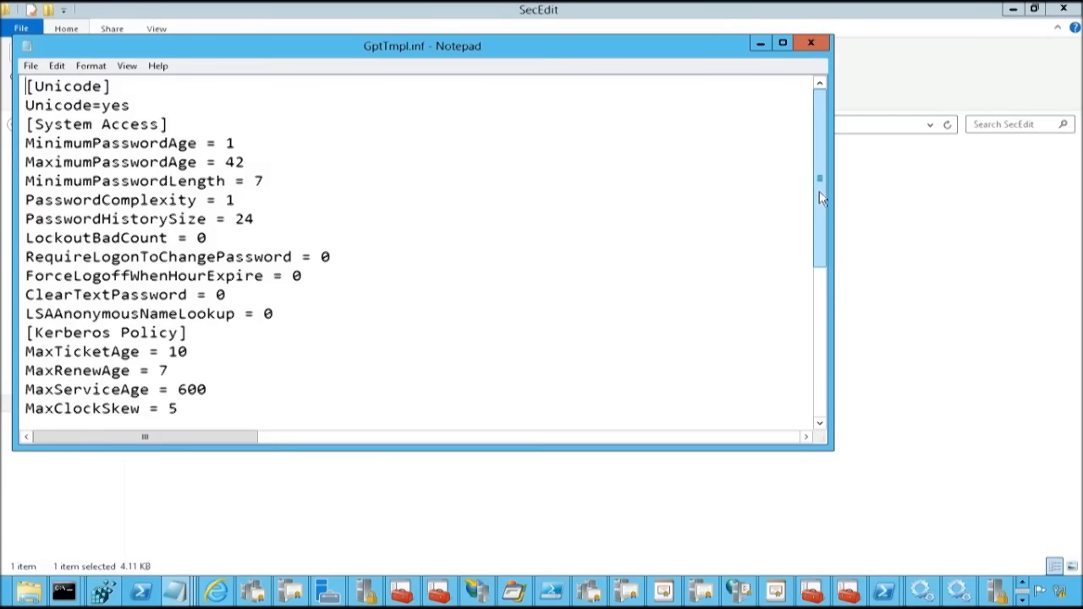
pyautogui.scroll(-3)
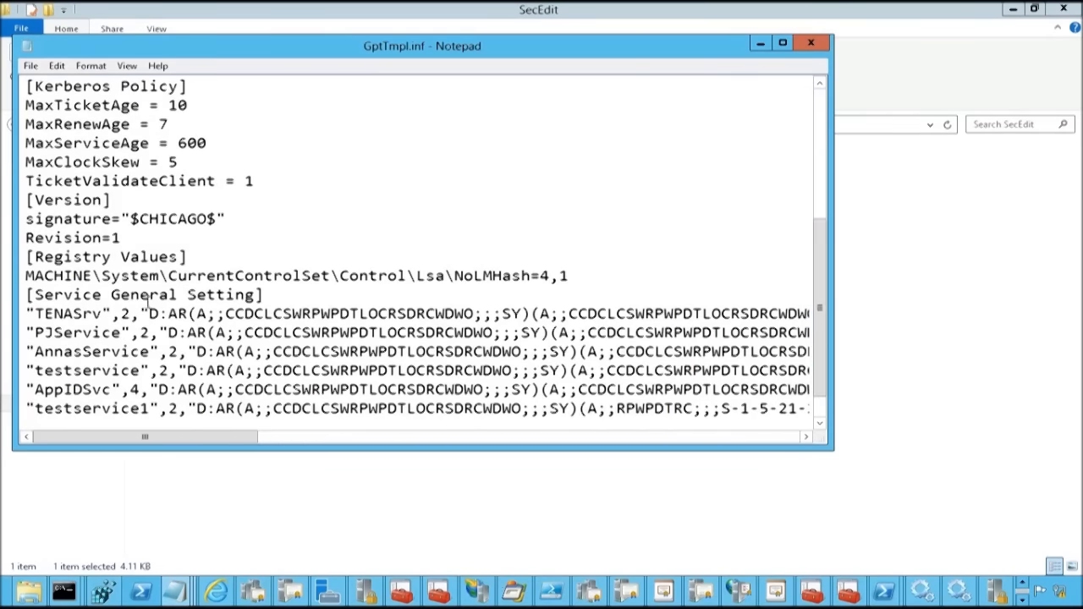
pyautogui.moveTo(145, 293); pyautogui.dragTo(692, 351)
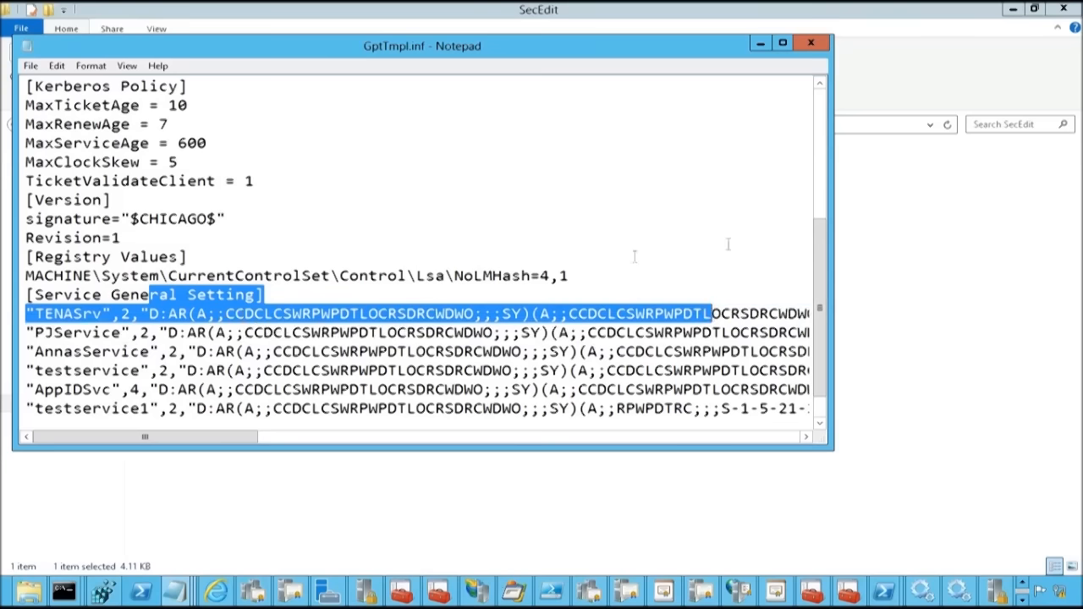
pyautogui.moveTo(812, 42)
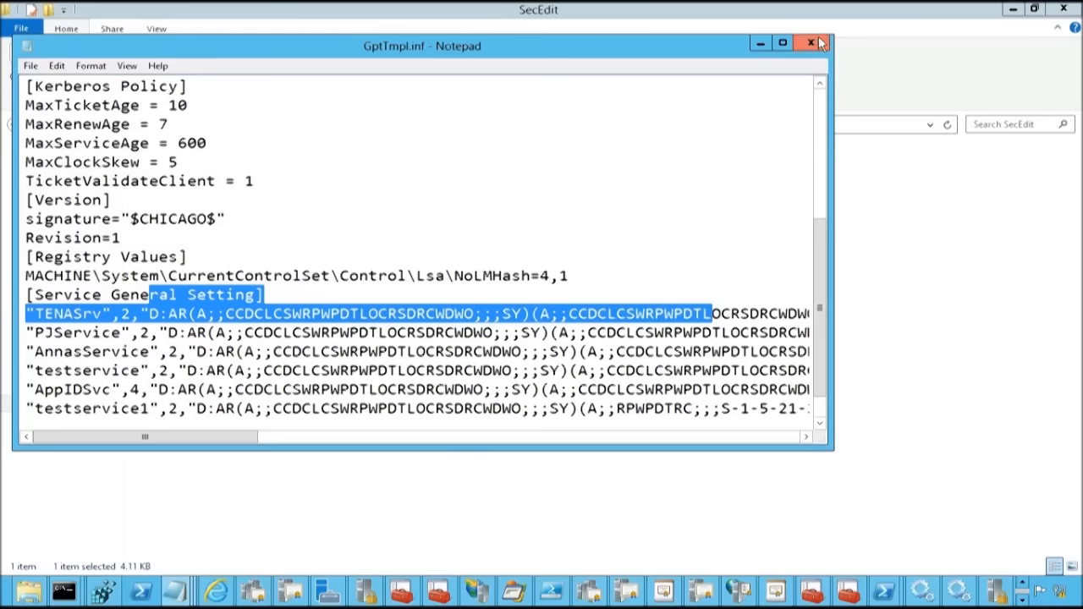
pyautogui.click(810, 43)
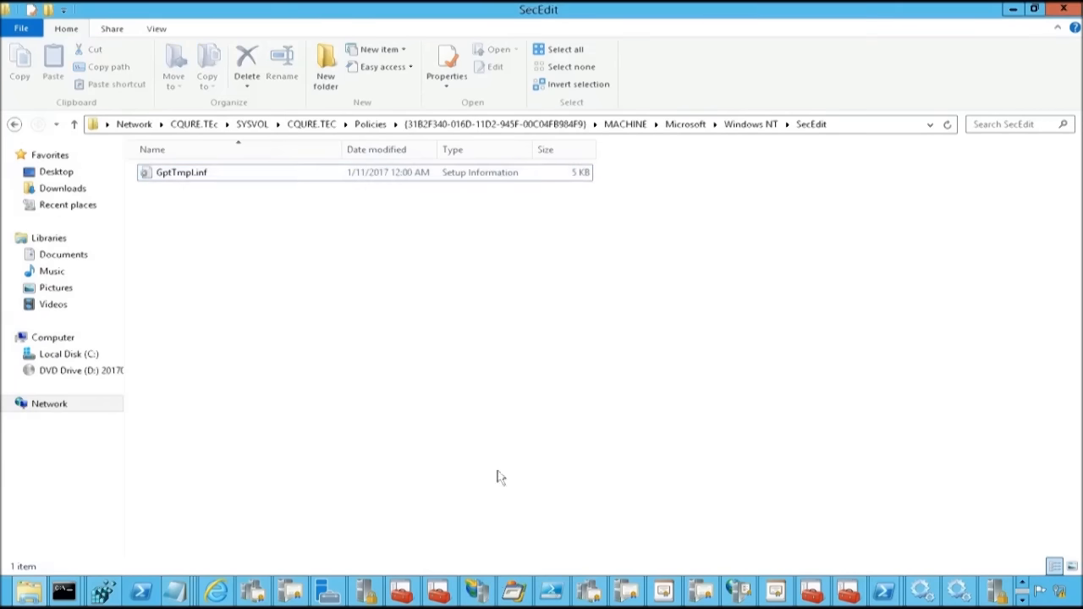
pyautogui.moveTo(104, 589)
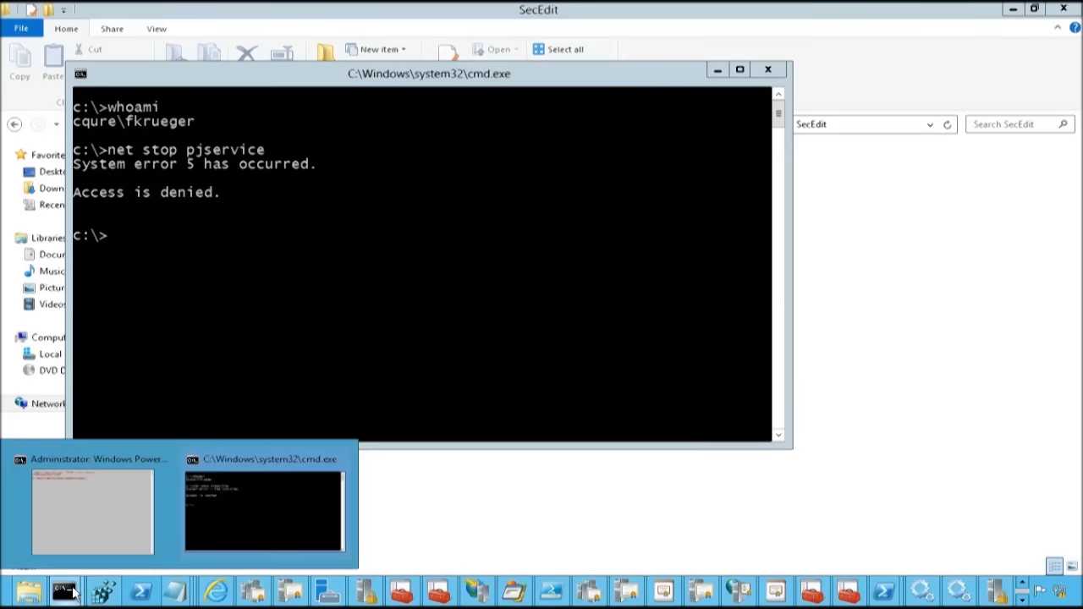
# Switch to the Administrator: Windows PowerShell window from the taskbar.
pyautogui.click(91, 511)
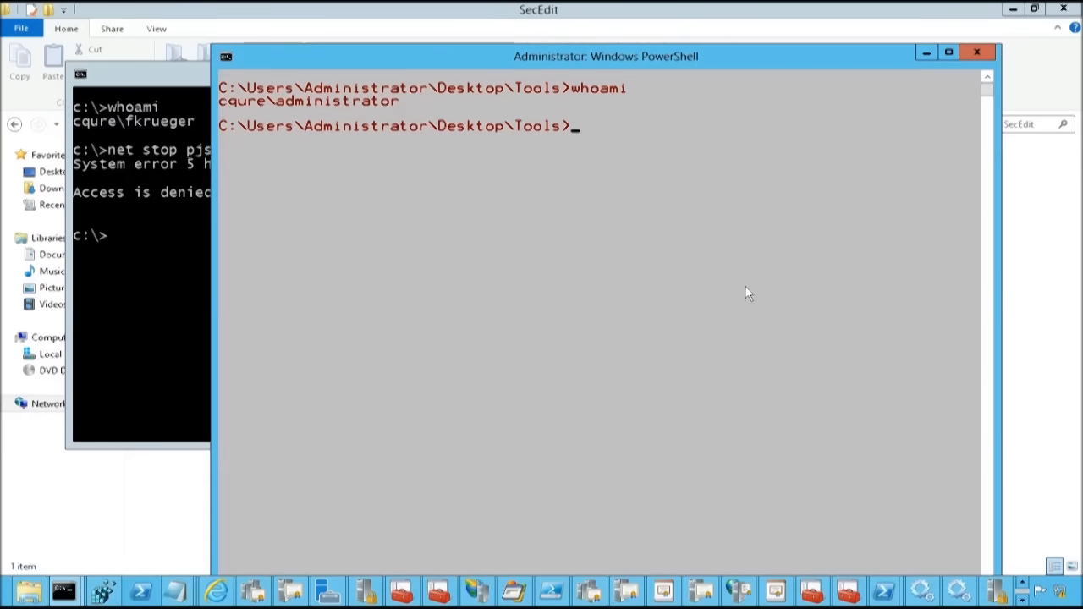
pyautogui.write('get')
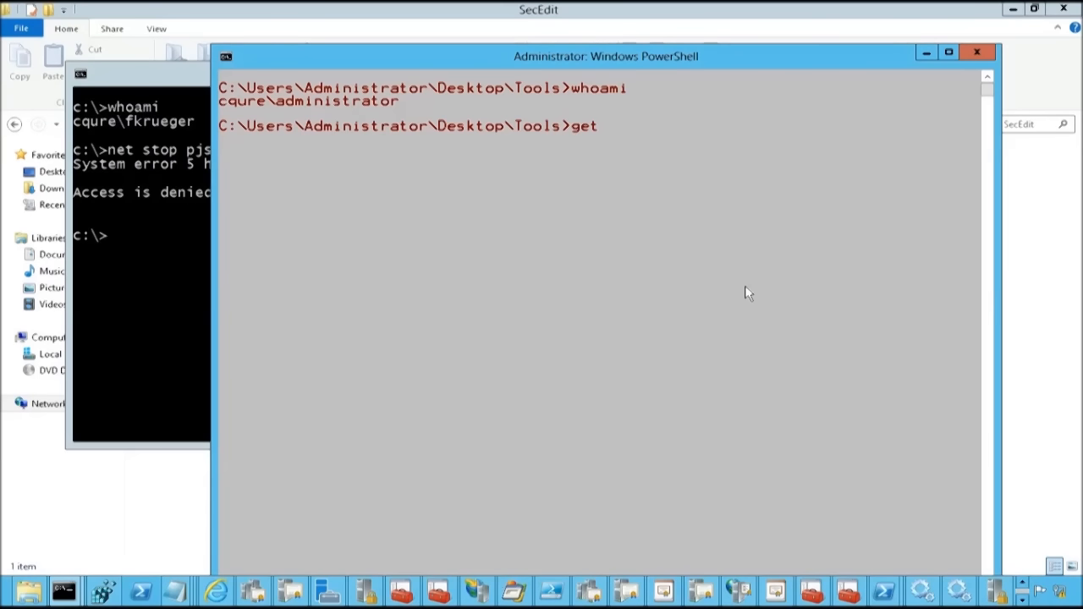
pyautogui.press('Backspace')
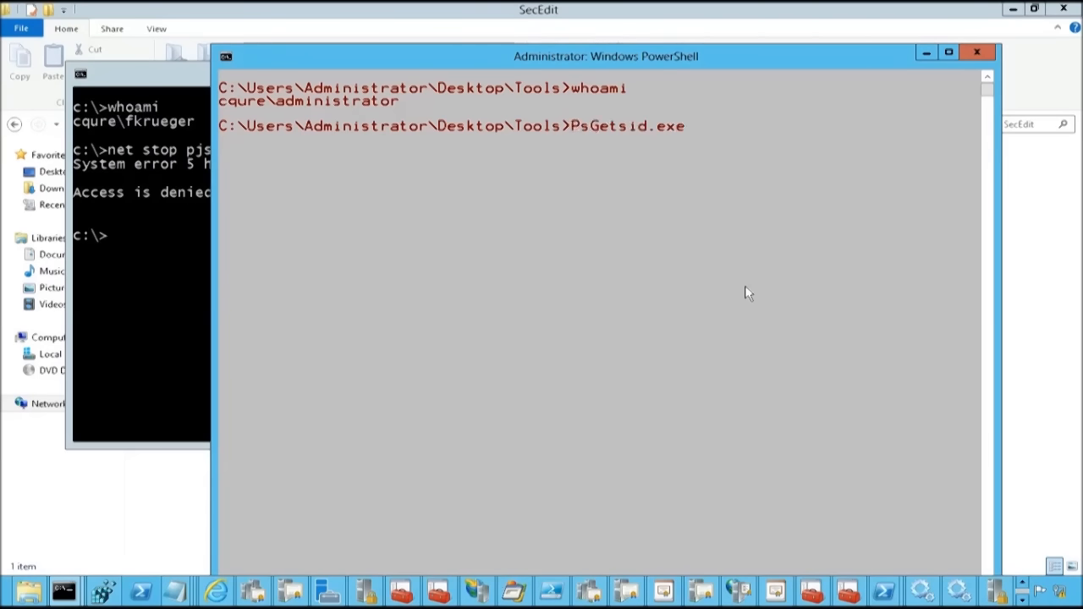
pyautogui.write('CQURE\\frk')
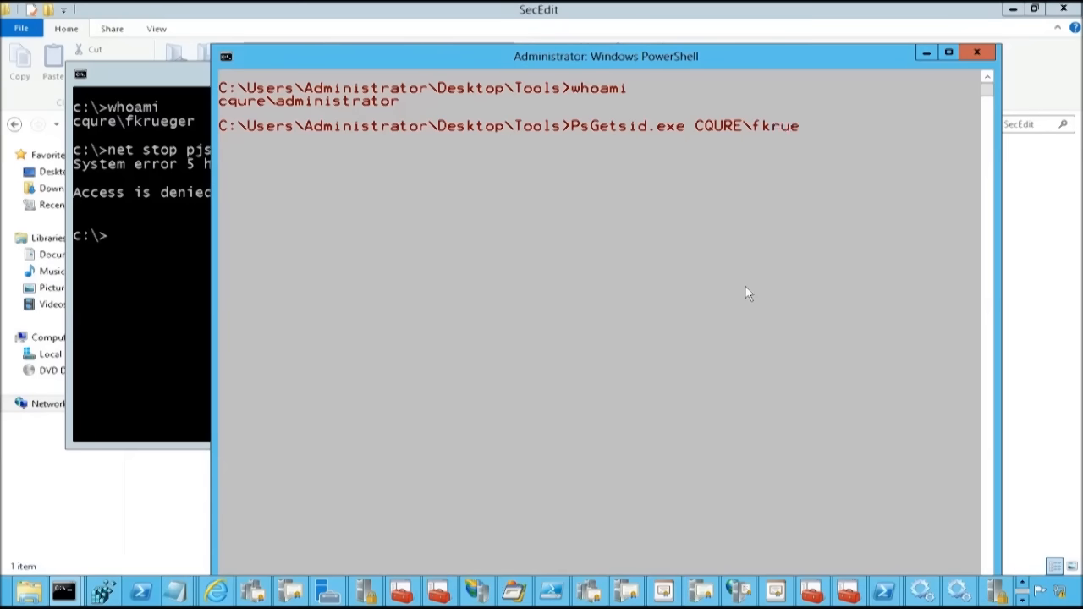
pyautogui.press('enter')
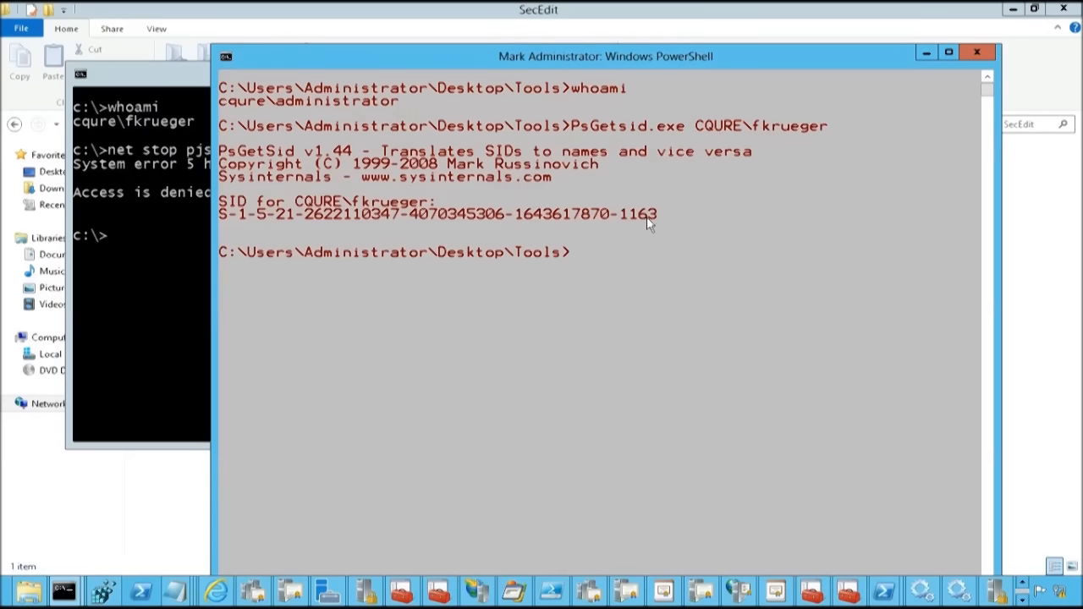
pyautogui.moveTo(222, 214); pyautogui.dragTo(656, 215)
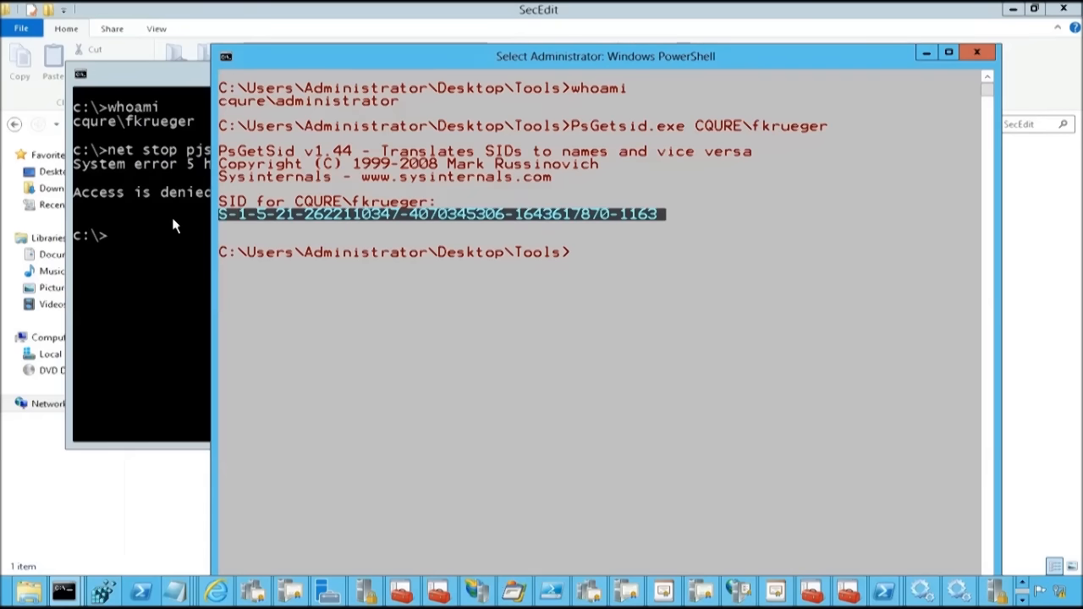
pyautogui.click(605, 256)
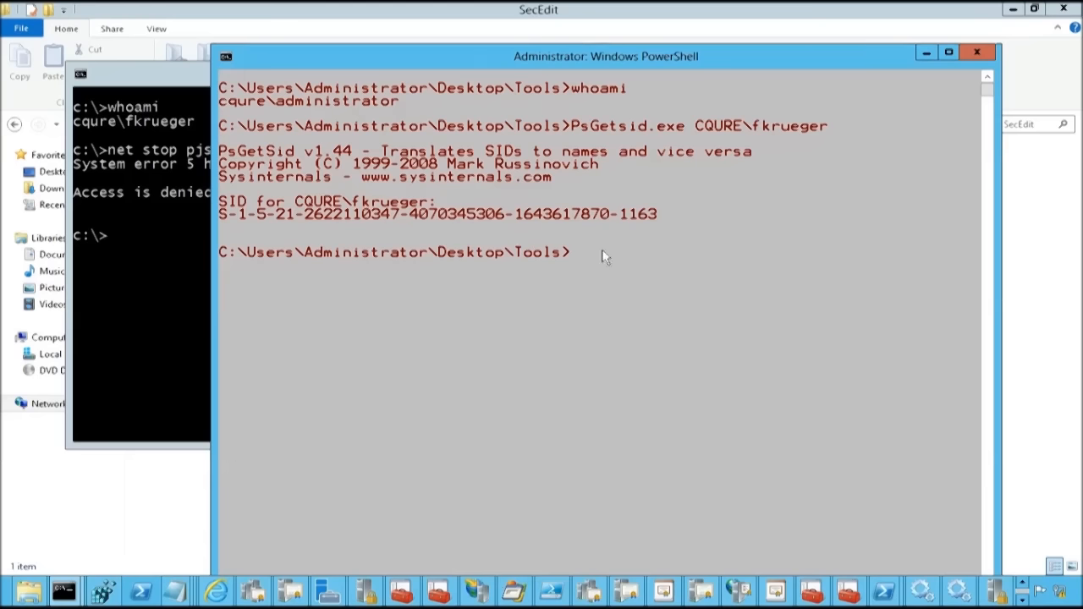
pyautogui.moveTo(639, 329)
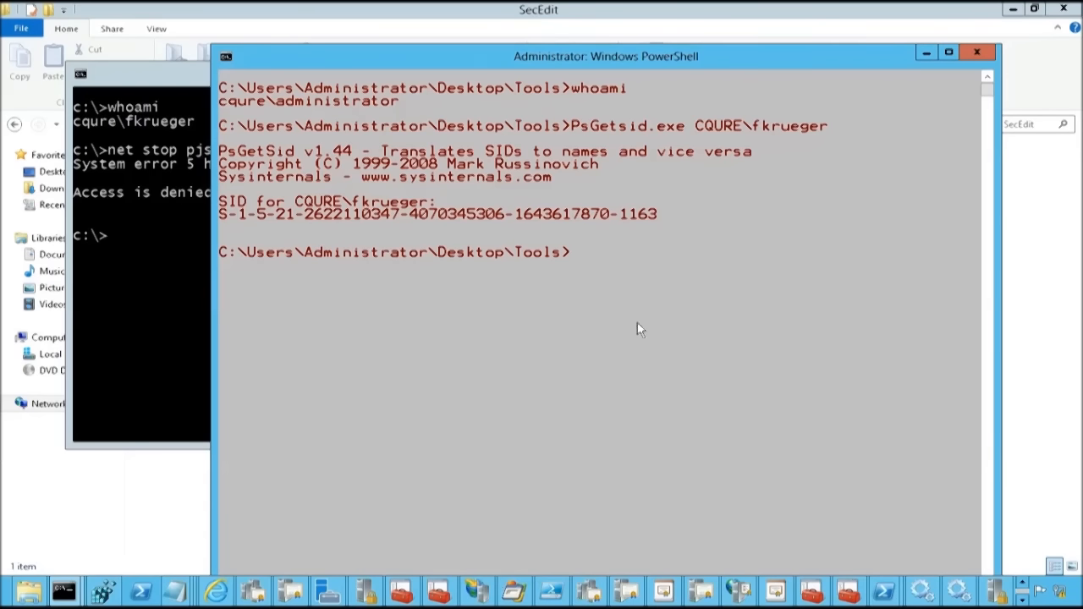
# Run 'sc sdshow pjservice > pjservice.txt' to save the service's security descriptor.
pyautogui.write('s')
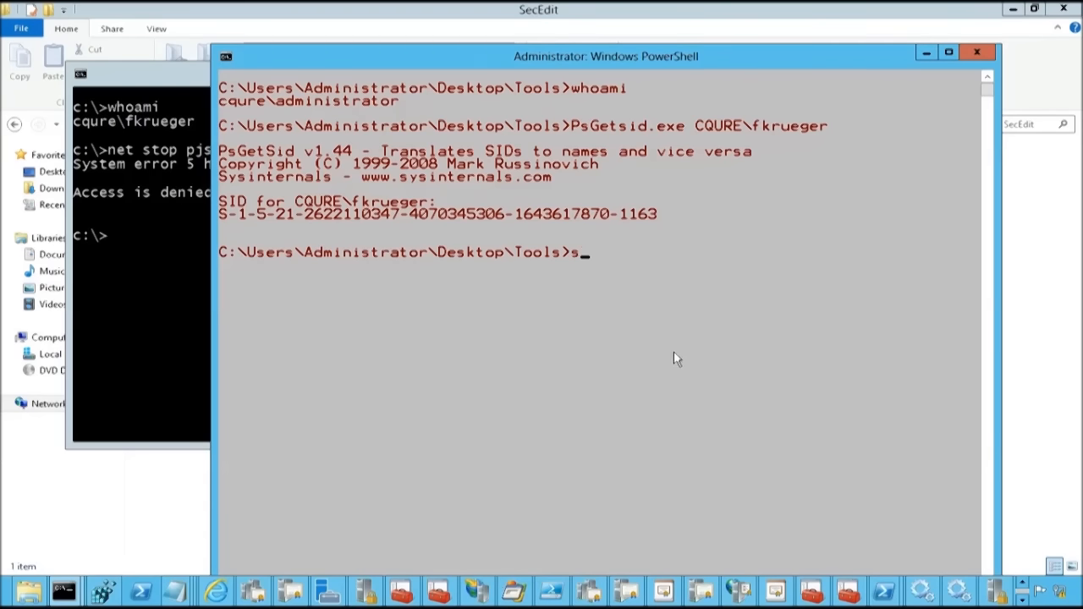
pyautogui.write('c sdsh')
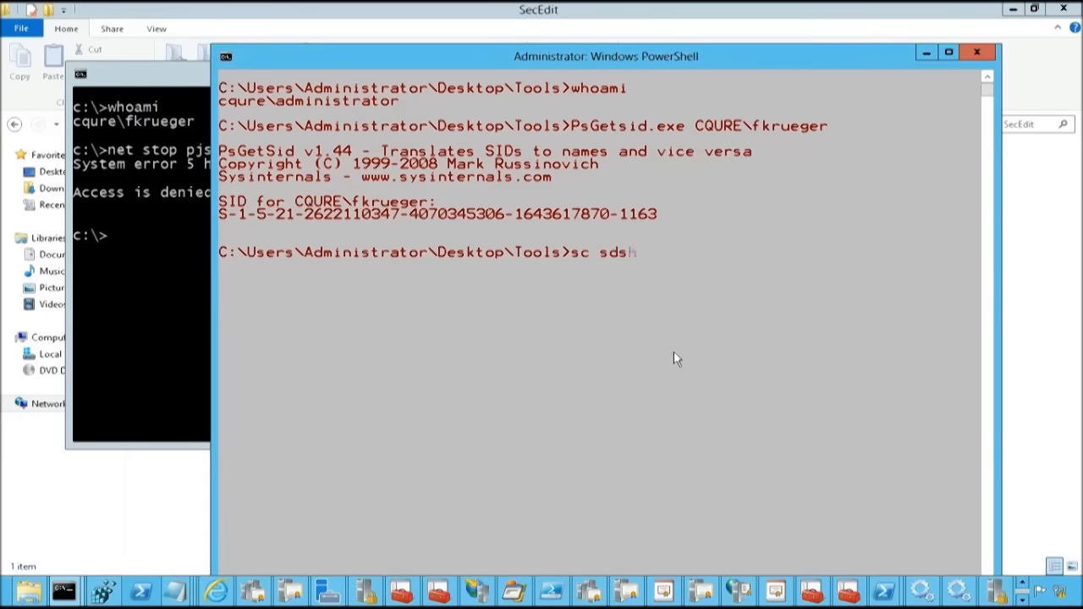
pyautogui.write('ow pjservice >')
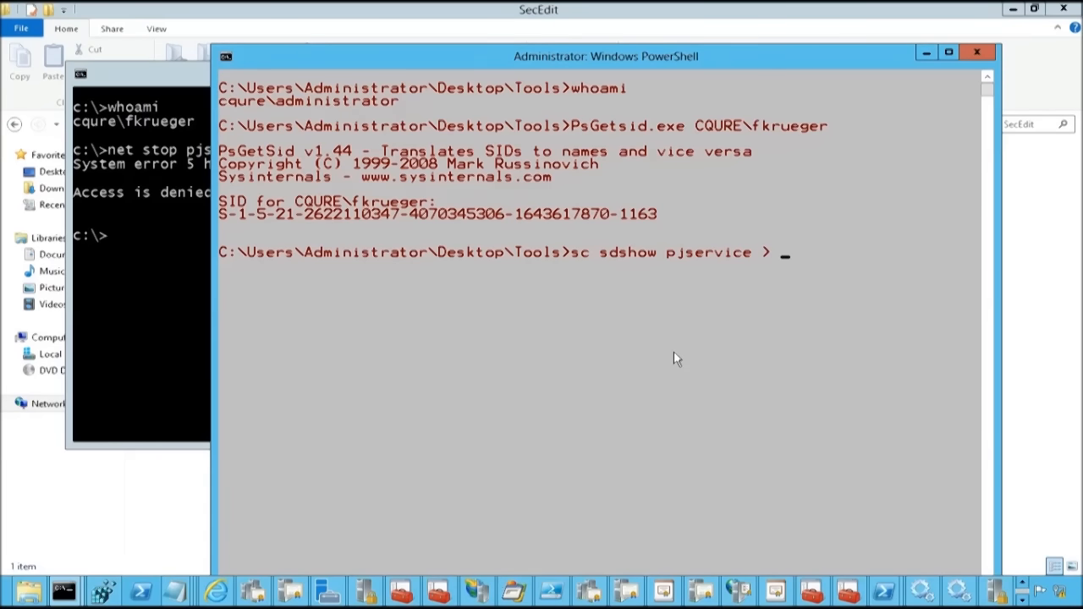
pyautogui.write('pjservice.txt')
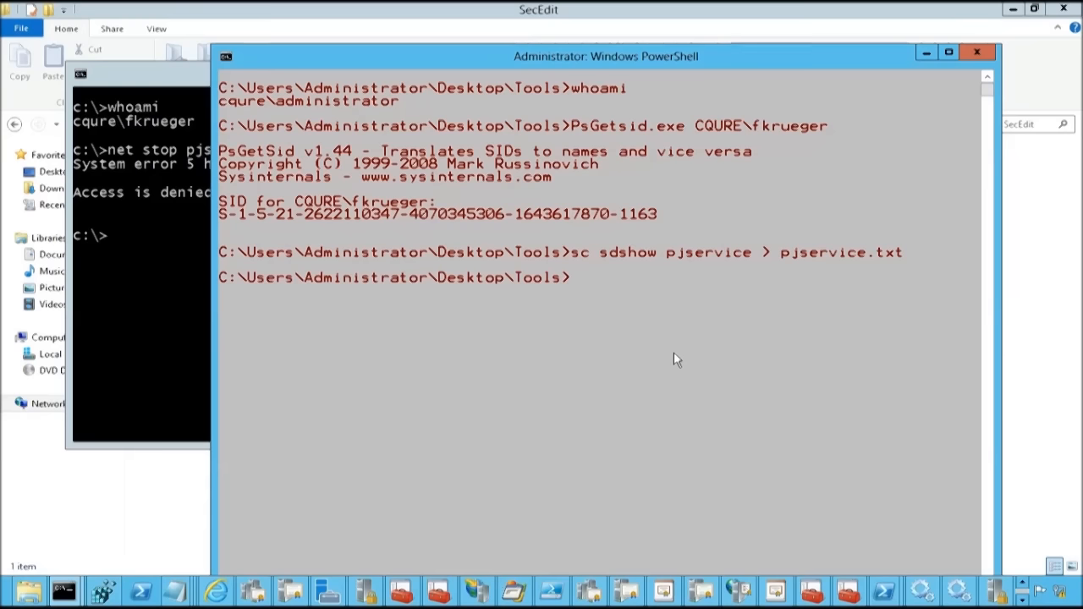
pyautogui.write('pjs')
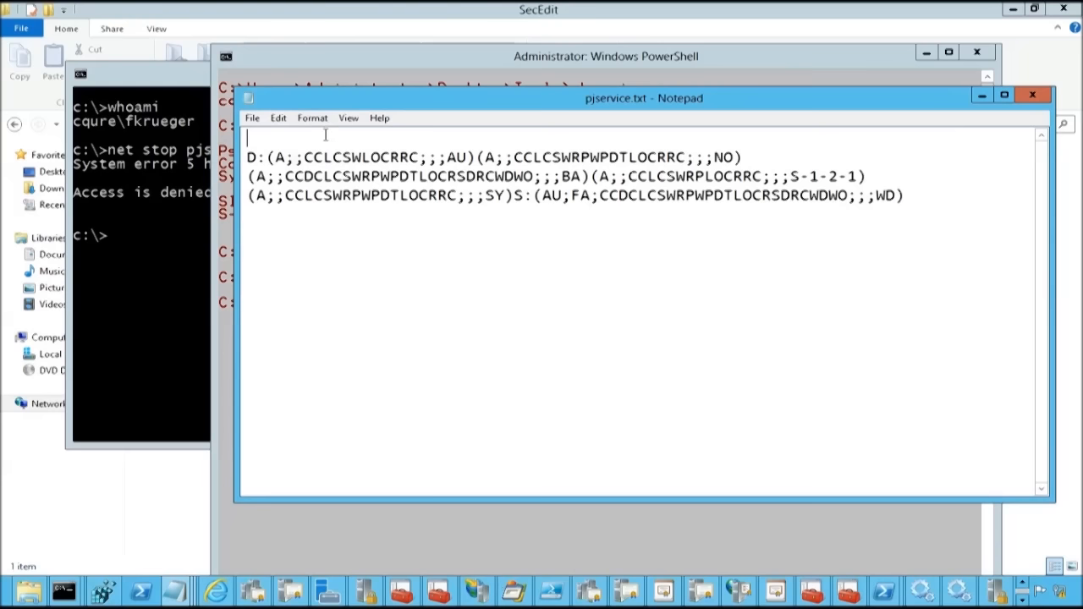
# Delete the blank line and add (A;;RPWP;;;S-1-5-21-…-1163) after the SY entry.
pyautogui.press('Backspace')
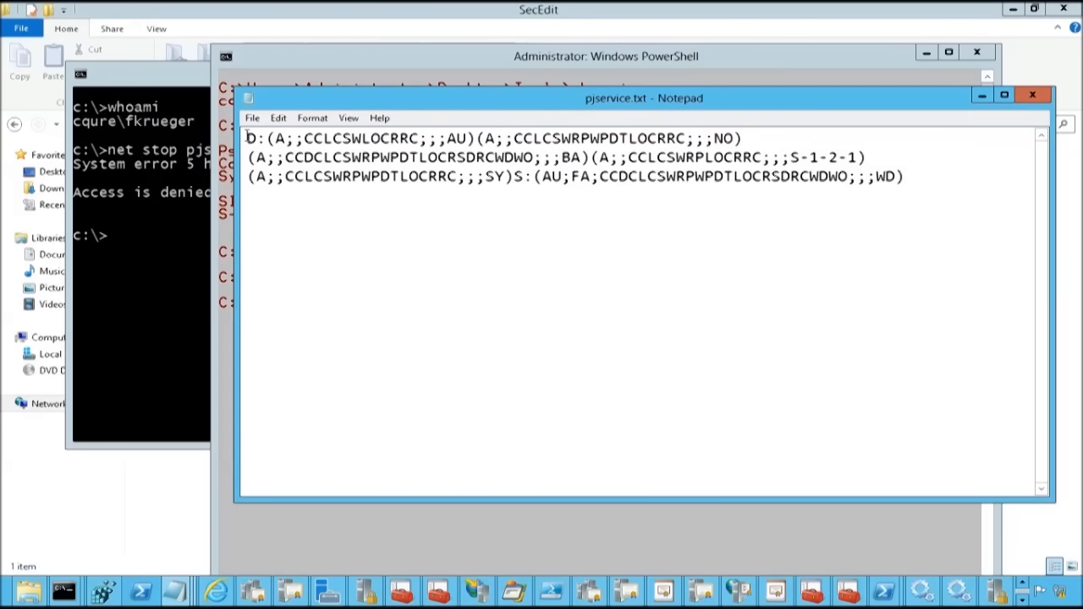
pyautogui.moveTo(246, 138); pyautogui.dragTo(510, 177)
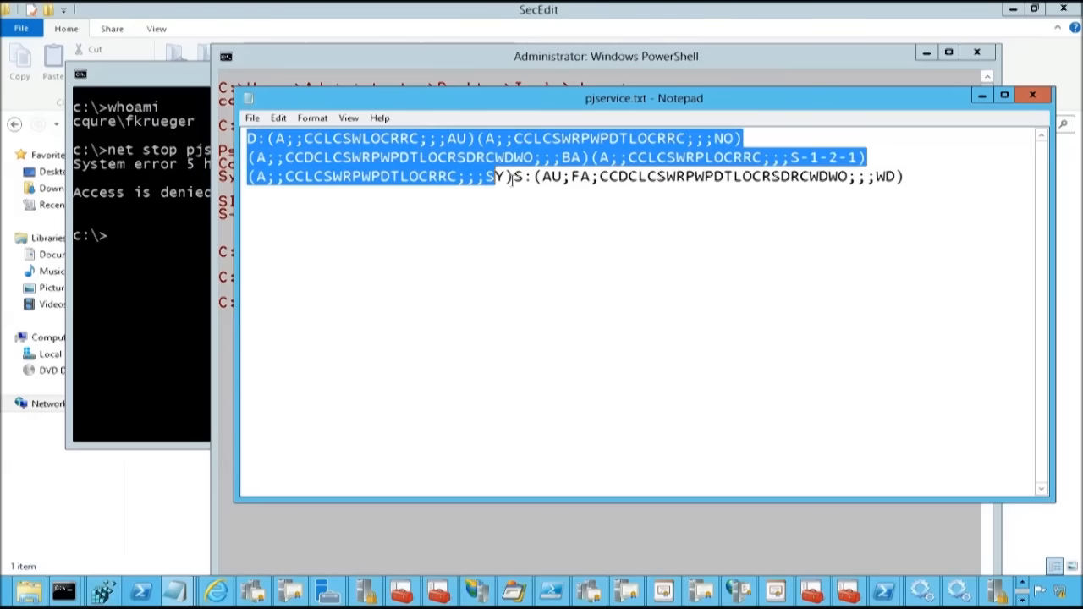
pyautogui.click(516, 177)
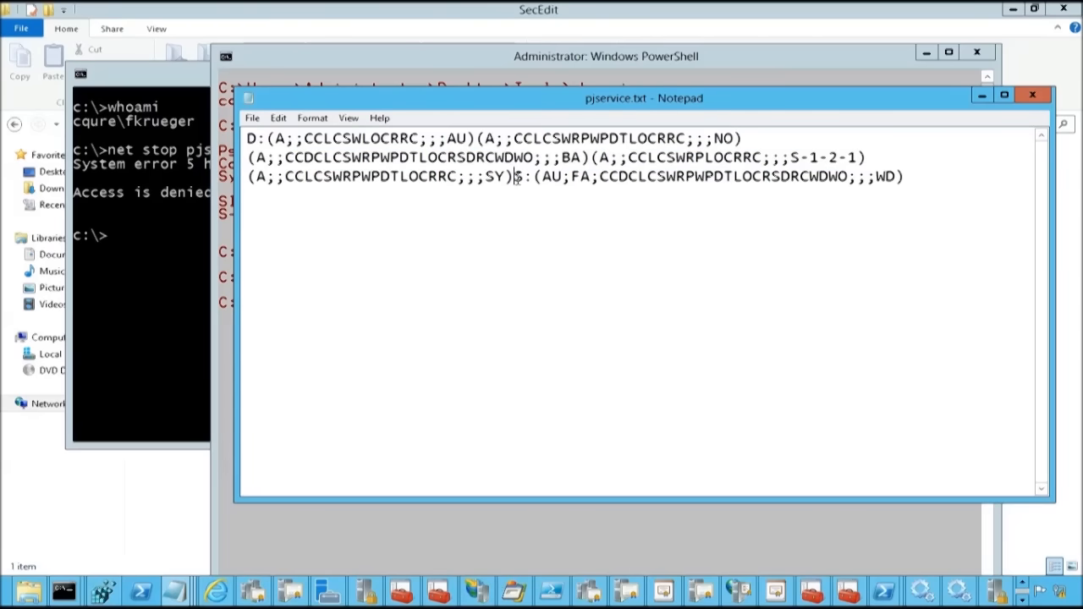
pyautogui.moveTo(517, 177); pyautogui.dragTo(902, 178)
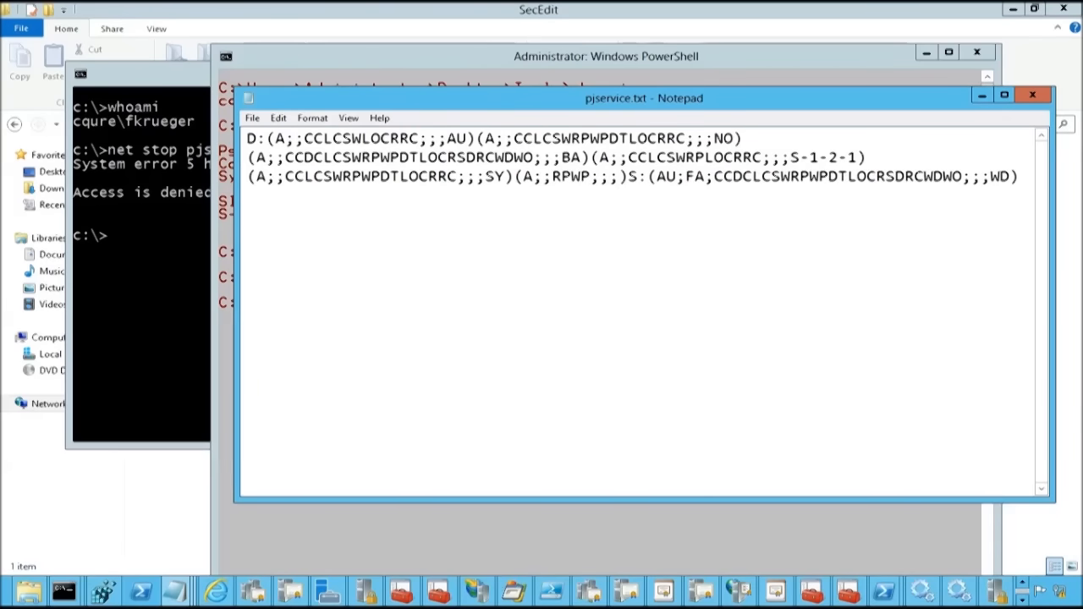
pyautogui.write('S-1-5-21-2622110347-4070345306-1643617870-1163')
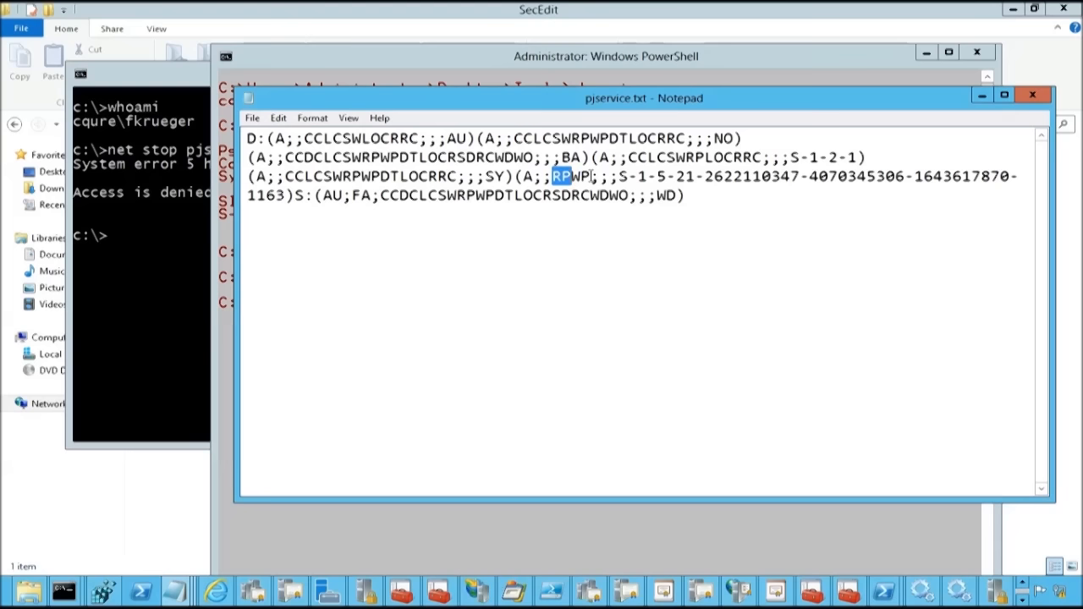
pyautogui.moveTo(571, 178)
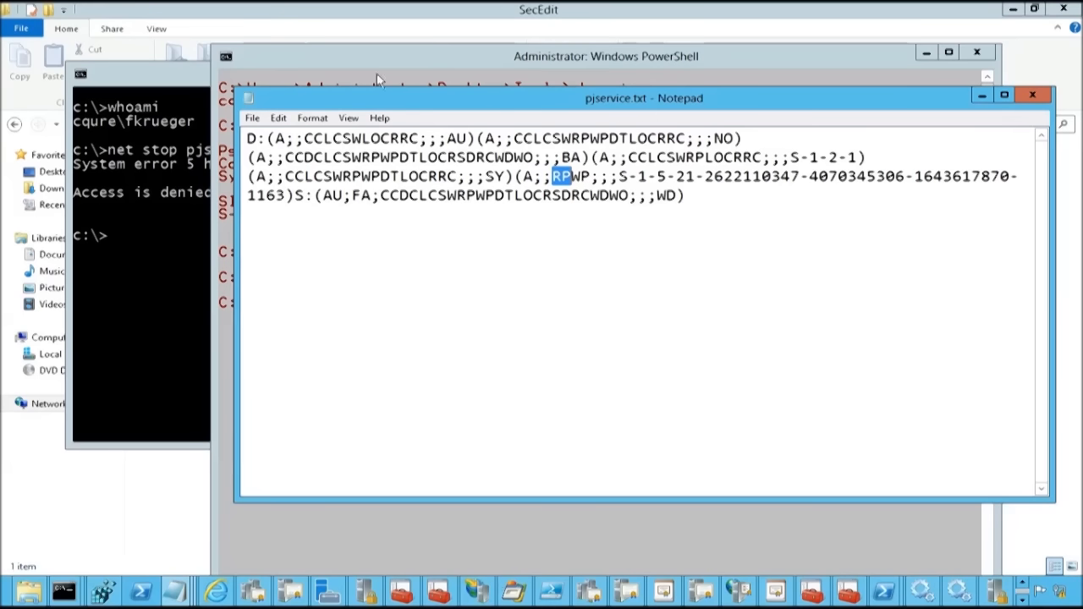
pyautogui.moveTo(526, 186)
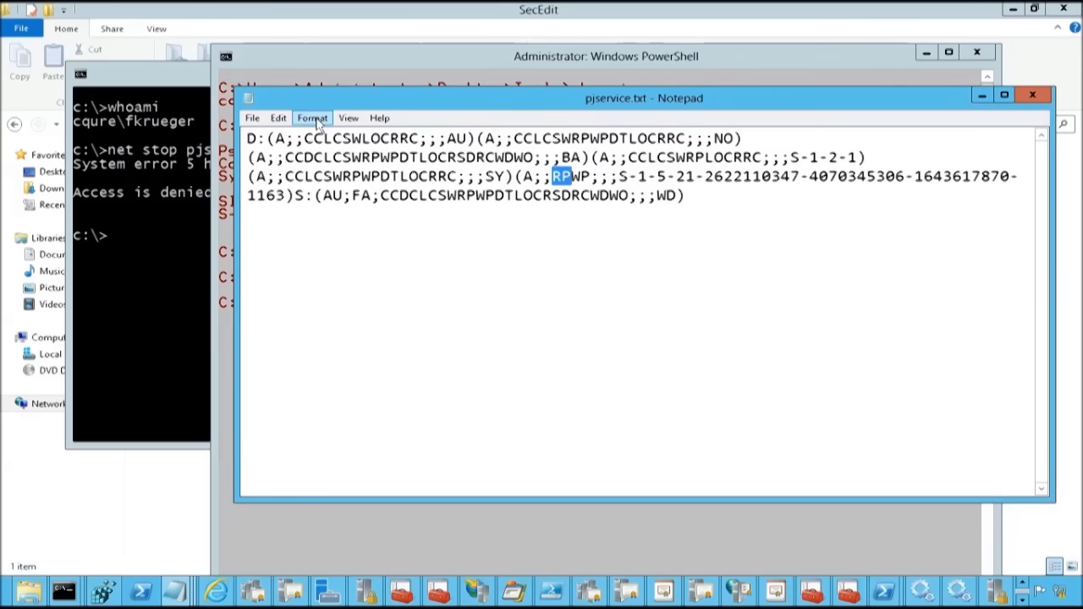
pyautogui.click(312, 117)
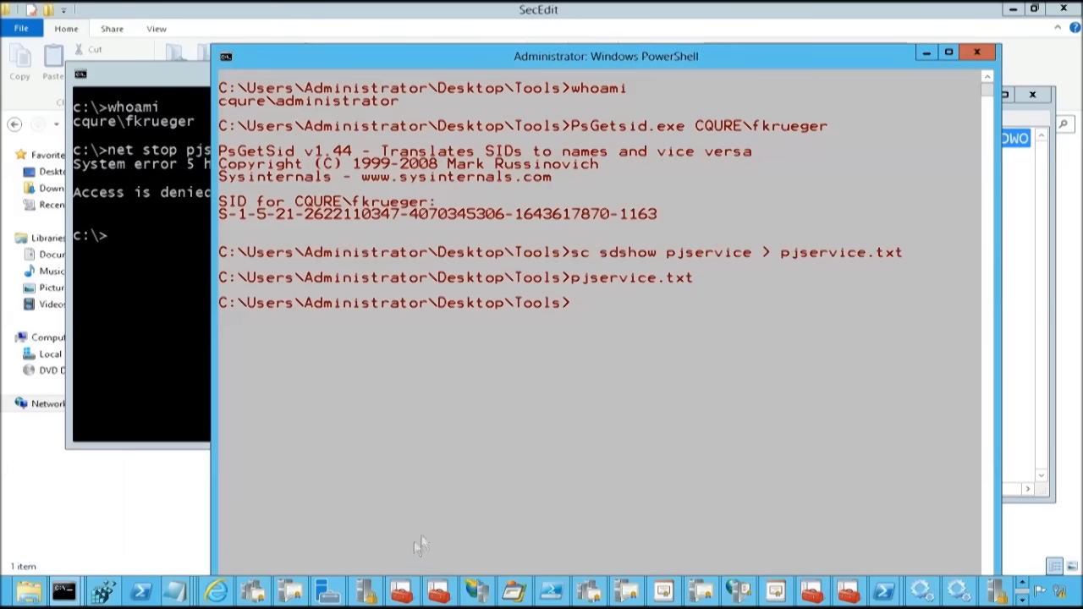
# Run sc sdset pjservice with the pasted edited SDDL string to apply the new permissions.
pyautogui.write('sc')
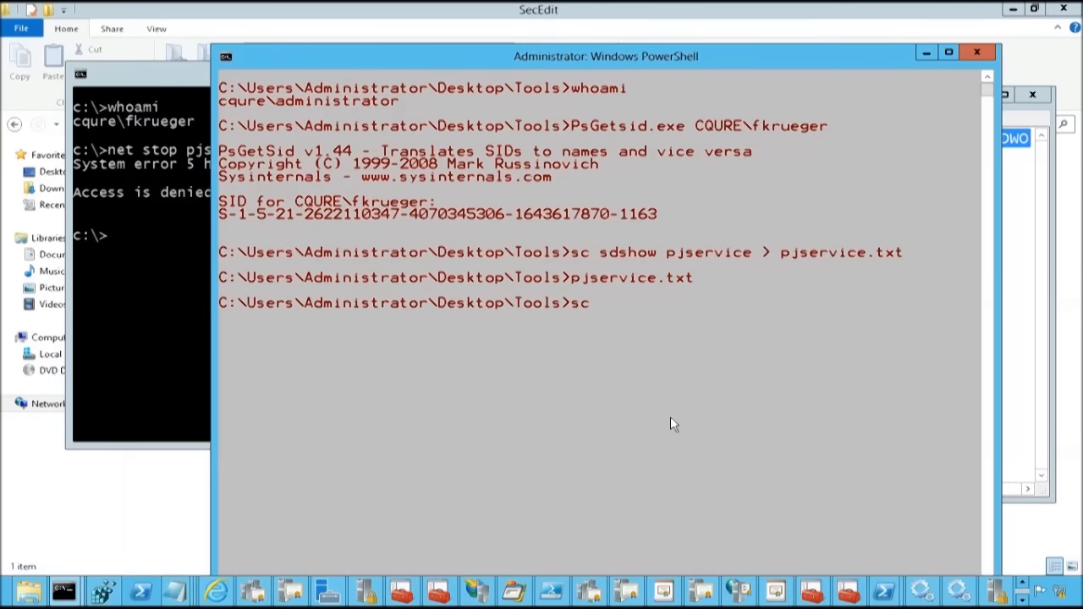
pyautogui.write('sdset p')
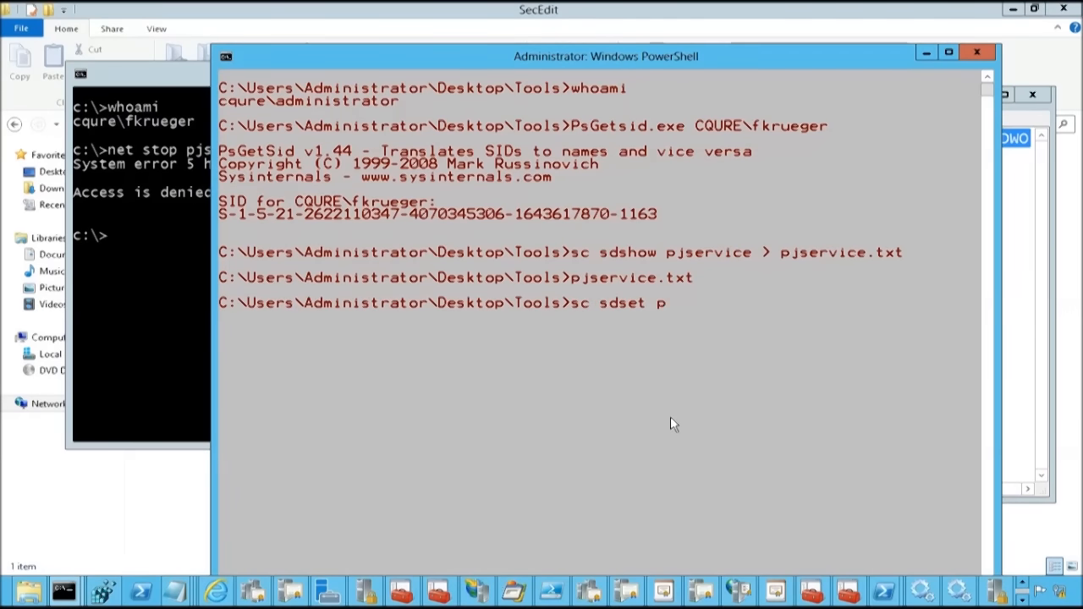
pyautogui.write('jservice')
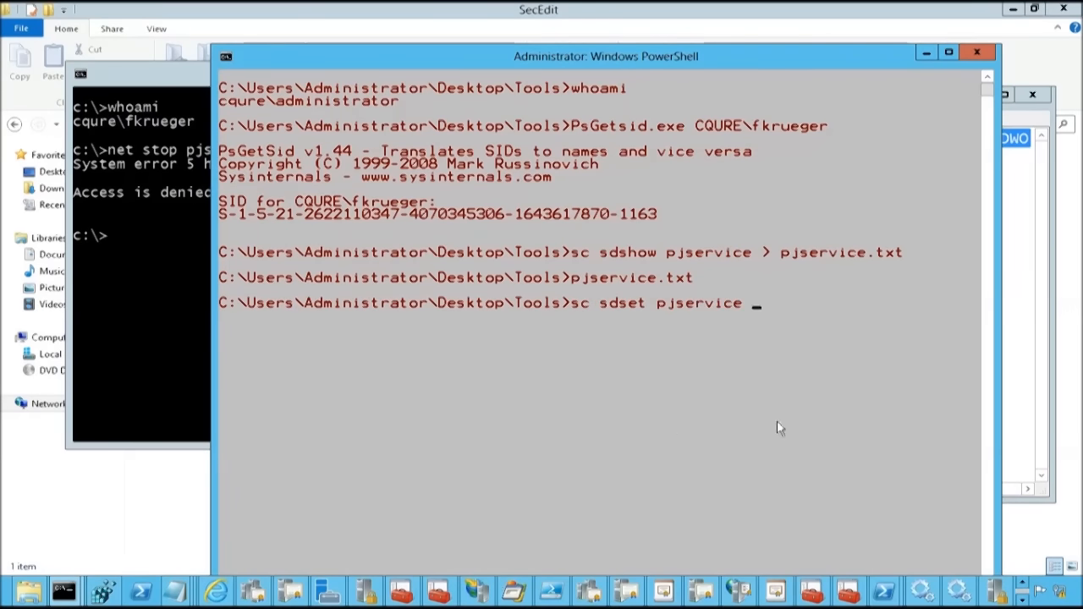
pyautogui.moveTo(840, 387)
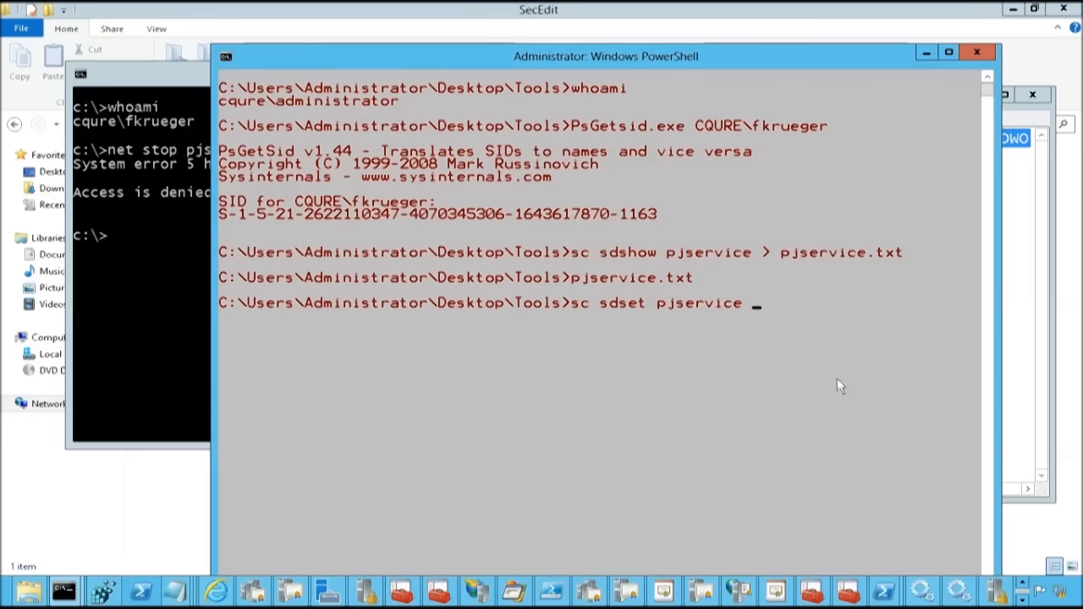
pyautogui.rightClick(838, 385)
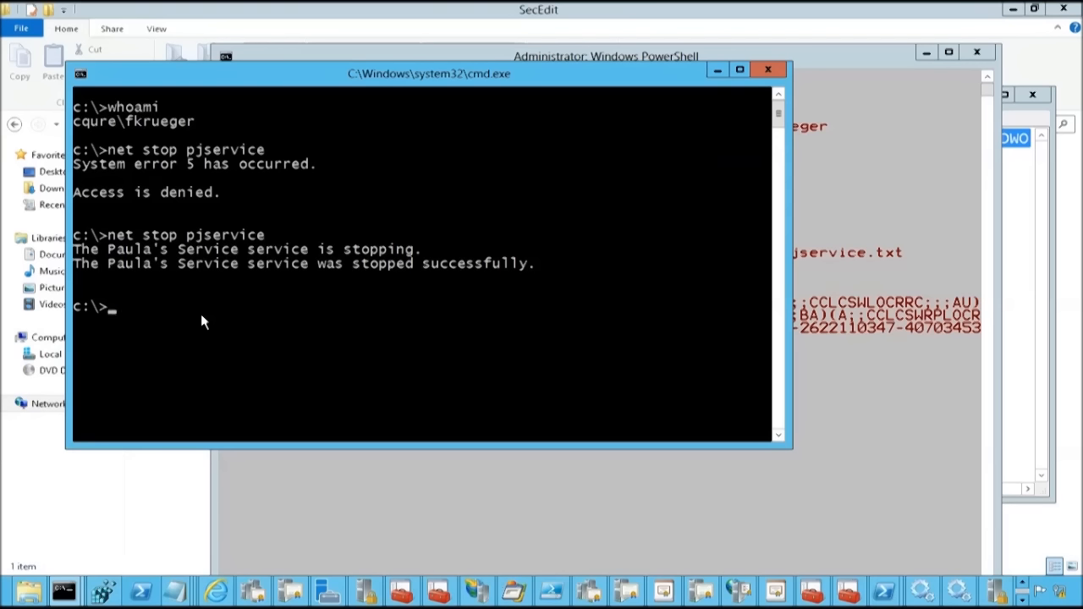
pyautogui.moveTo(123, 528)
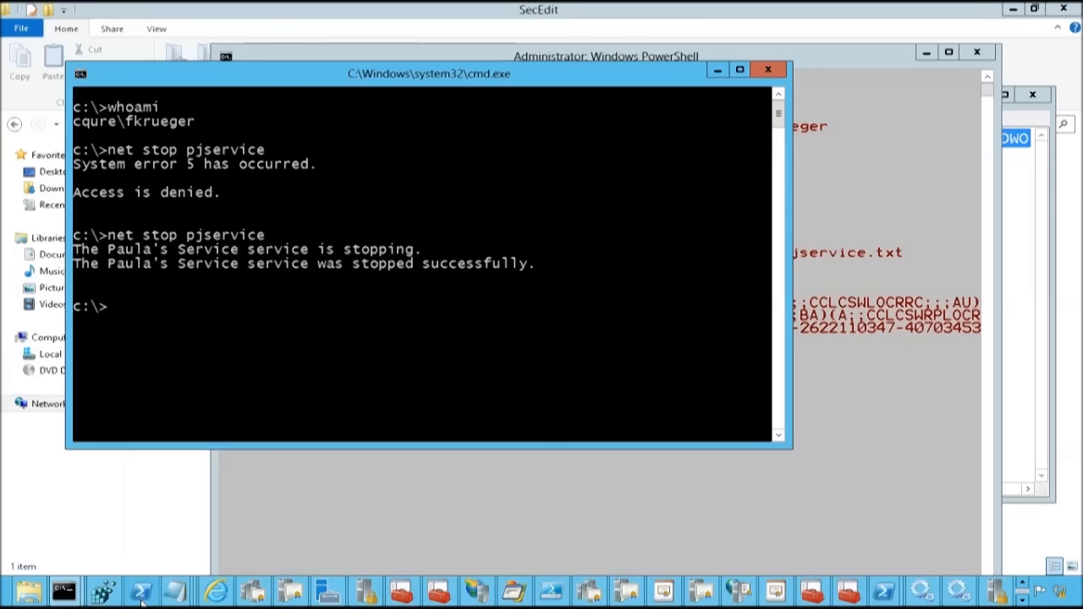
pyautogui.moveTo(344, 400)
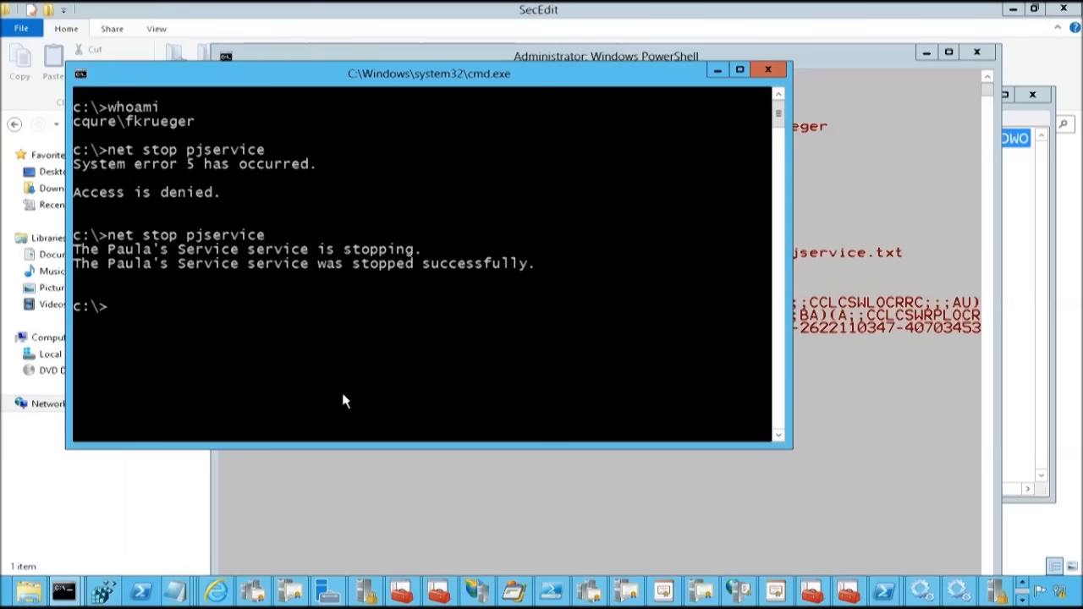
# Launch PowerShell and run get-acl c:\windows | fl to show owner, access and SDDL.
pyautogui.write('pow')
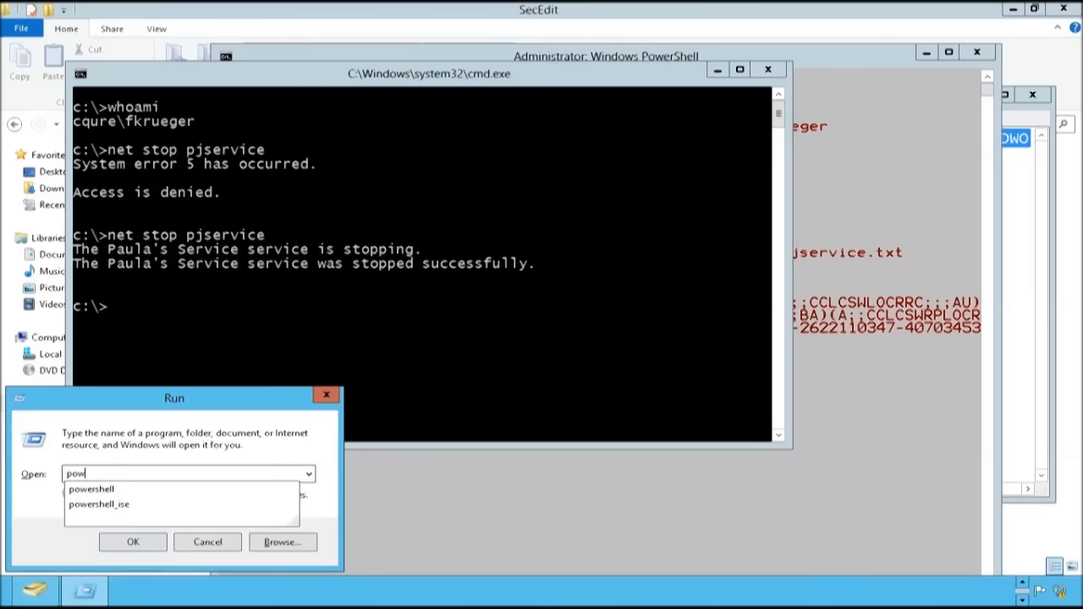
pyautogui.click(132, 542)
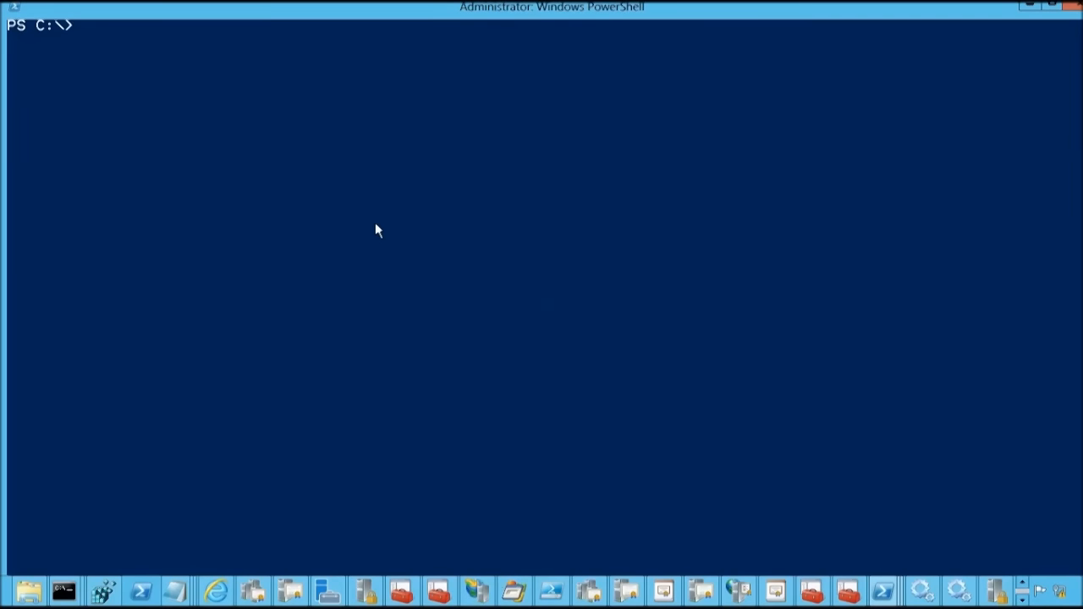
pyautogui.write('get')
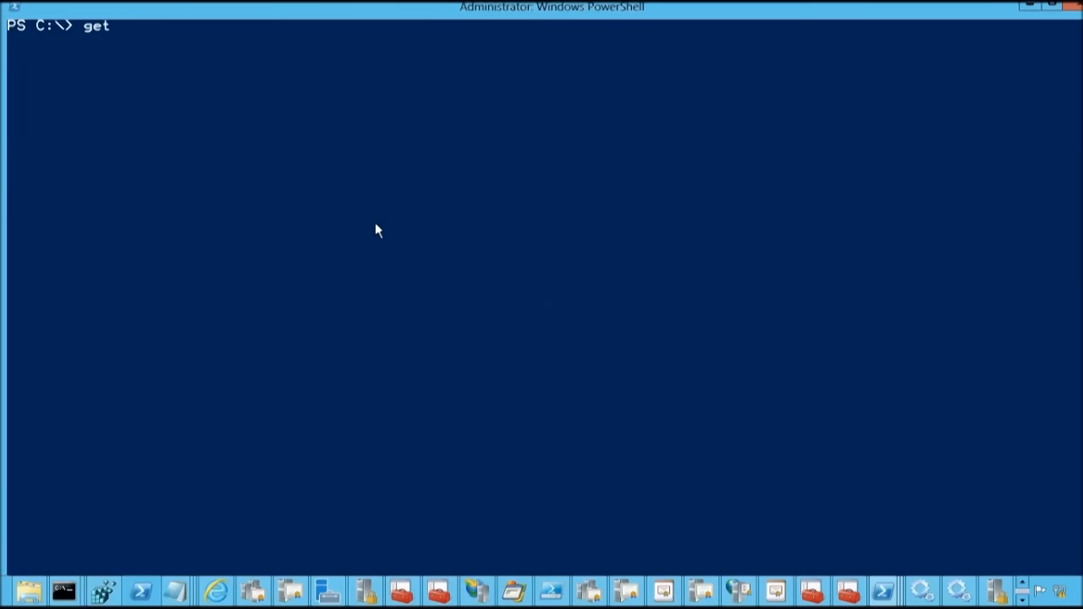
pyautogui.write('-acl')
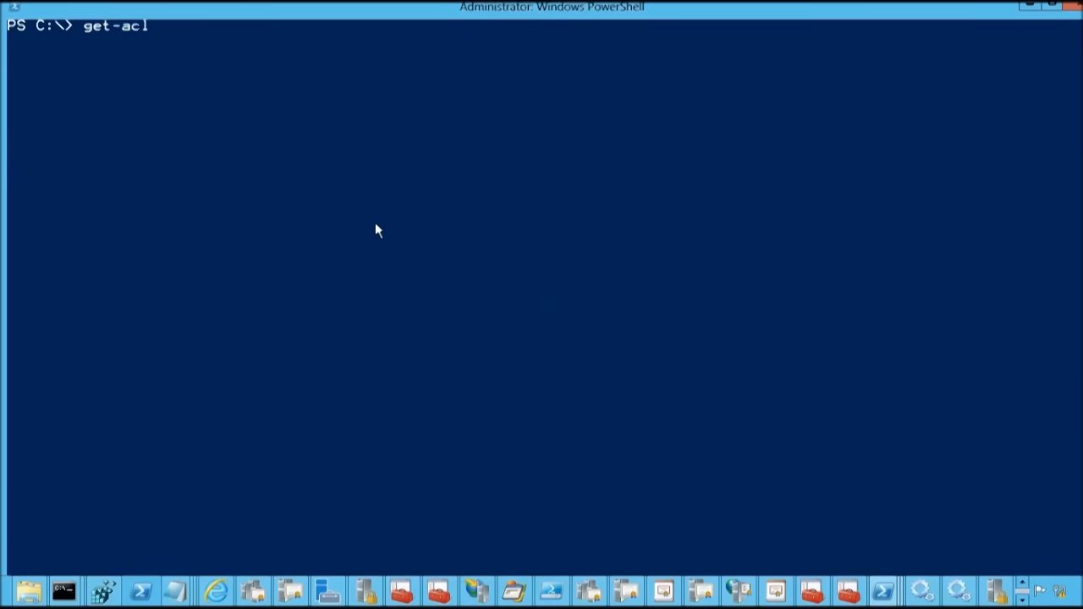
pyautogui.write('c:\\windows | fl')
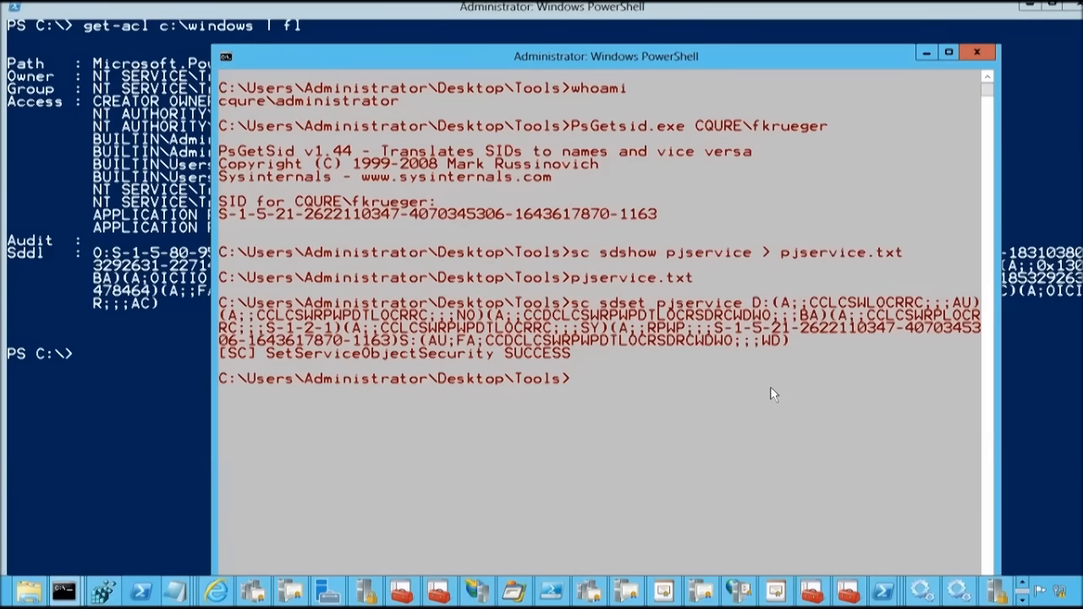
# Run icacls with no arguments to display its help text on permission masks.
pyautogui.write('icacls')
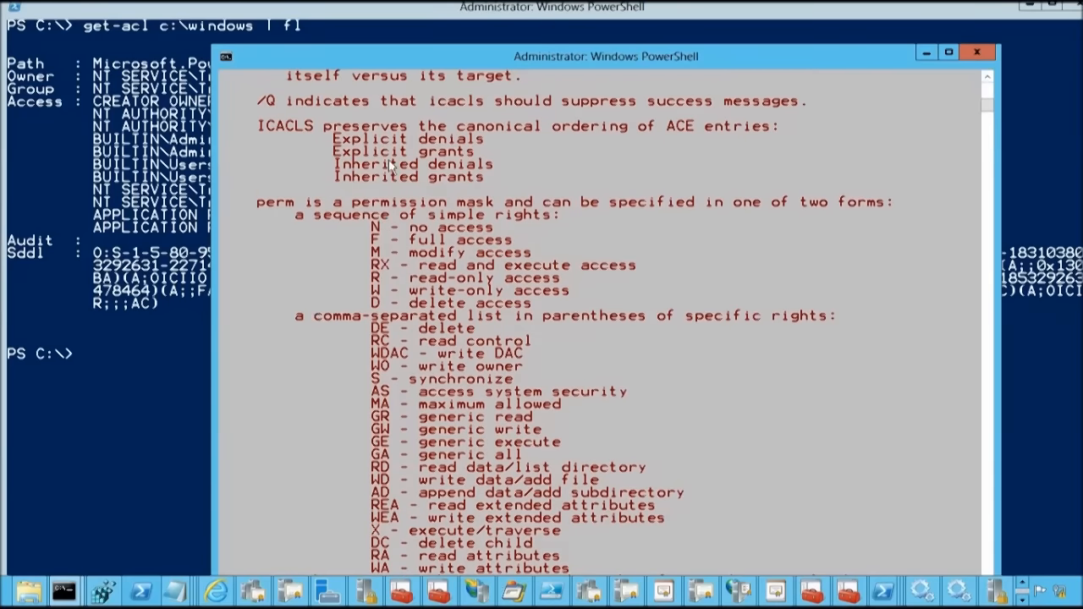
pyautogui.moveTo(535, 539)
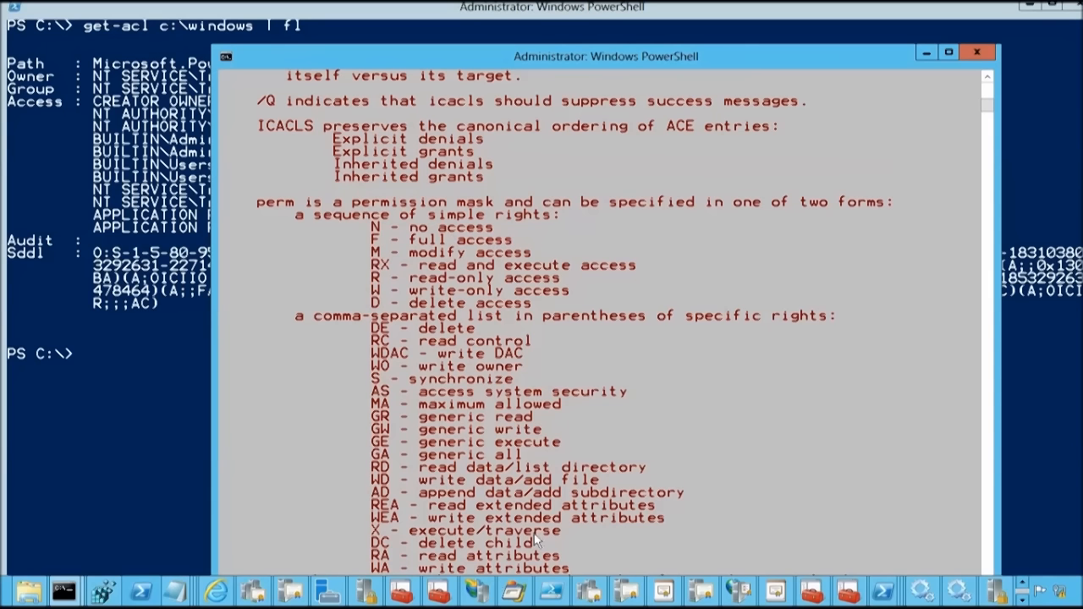
pyautogui.moveTo(519, 231)
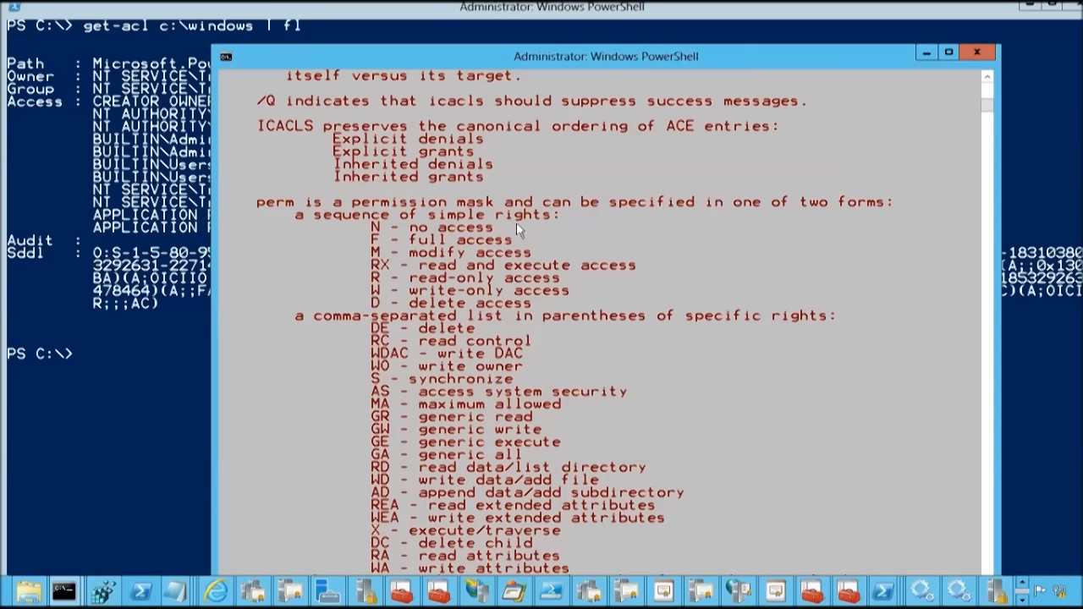
pyautogui.moveTo(625, 485)
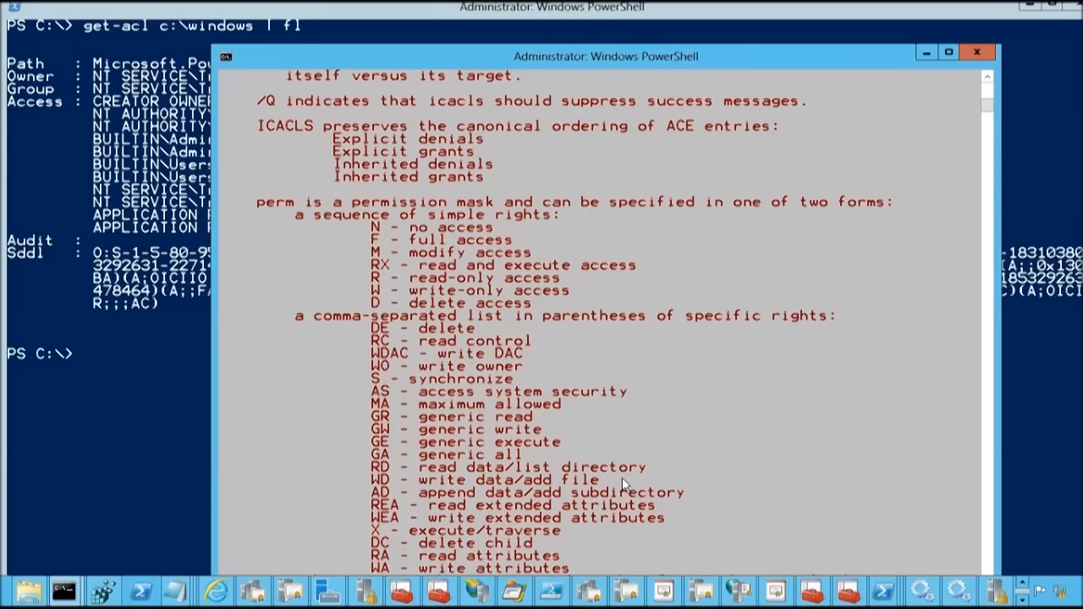